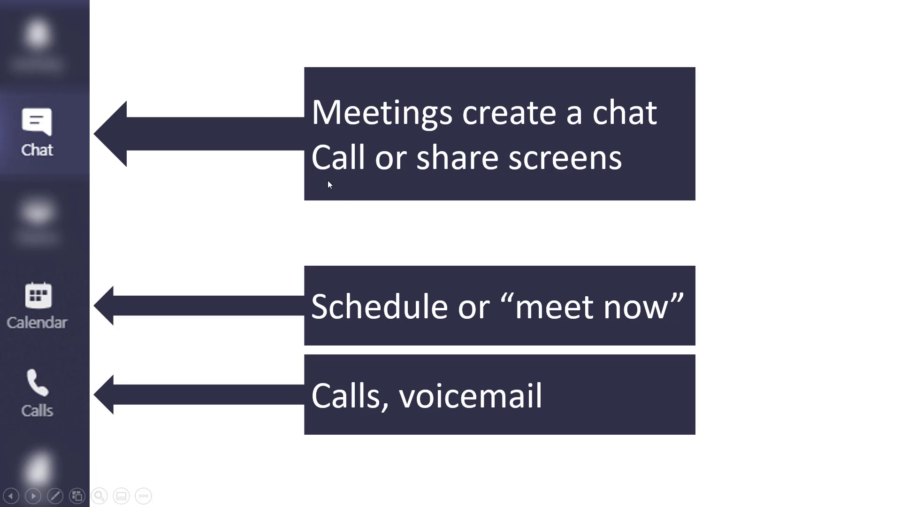
mouse_move(506, 174)
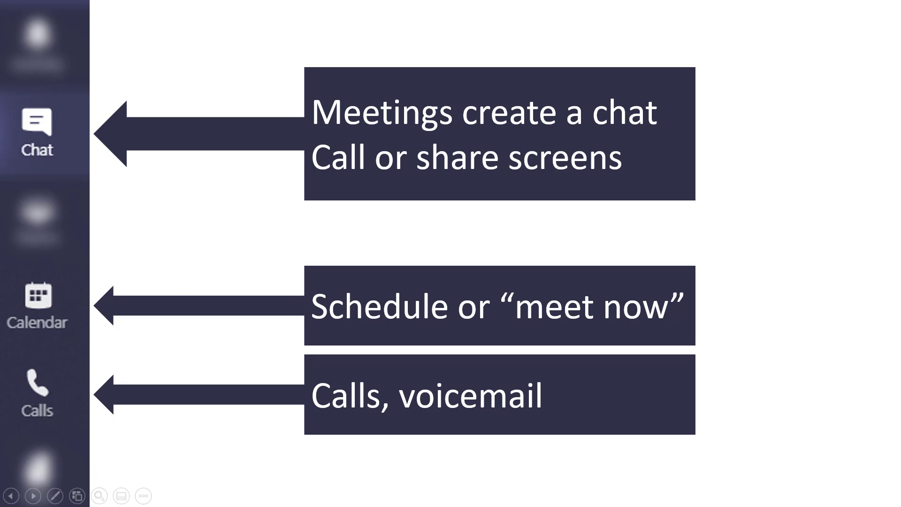
mouse_move(644, 383)
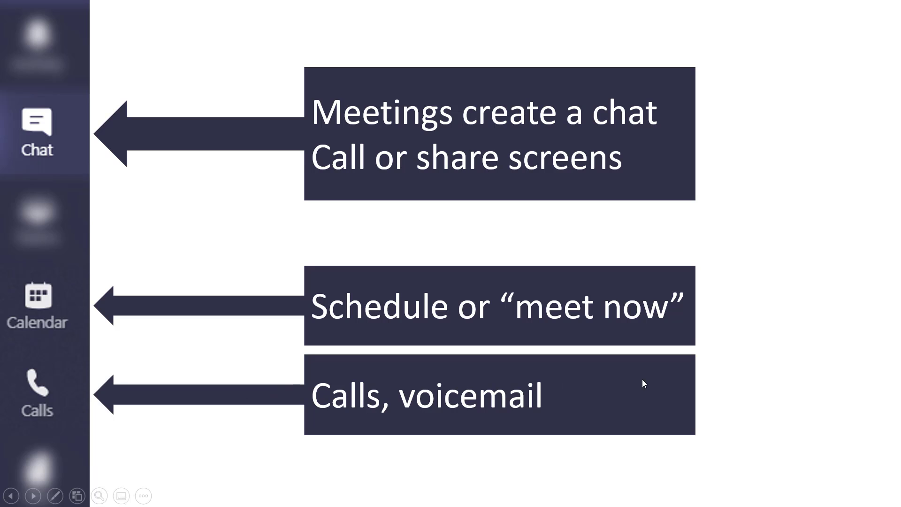
mouse_move(426, 384)
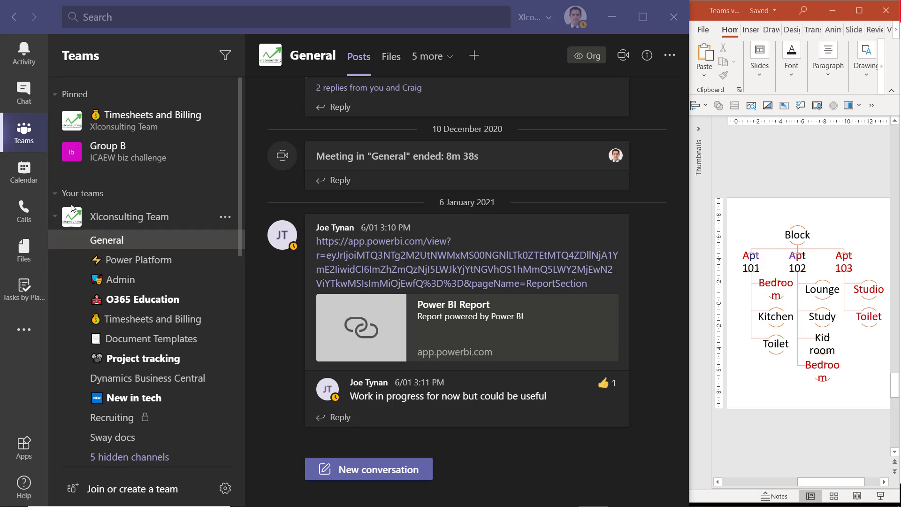
mouse_move(106, 240)
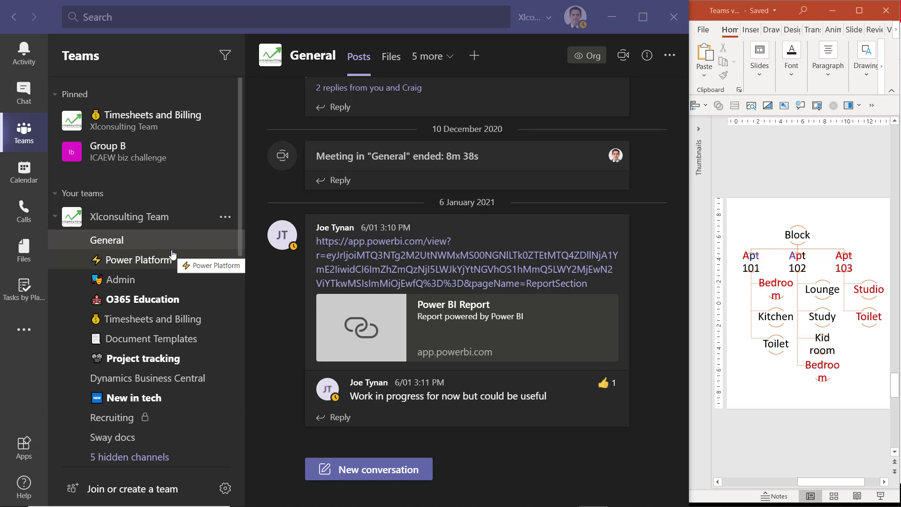
- Switch to the New in tech channel under Xlconsulting Team
click(138, 397)
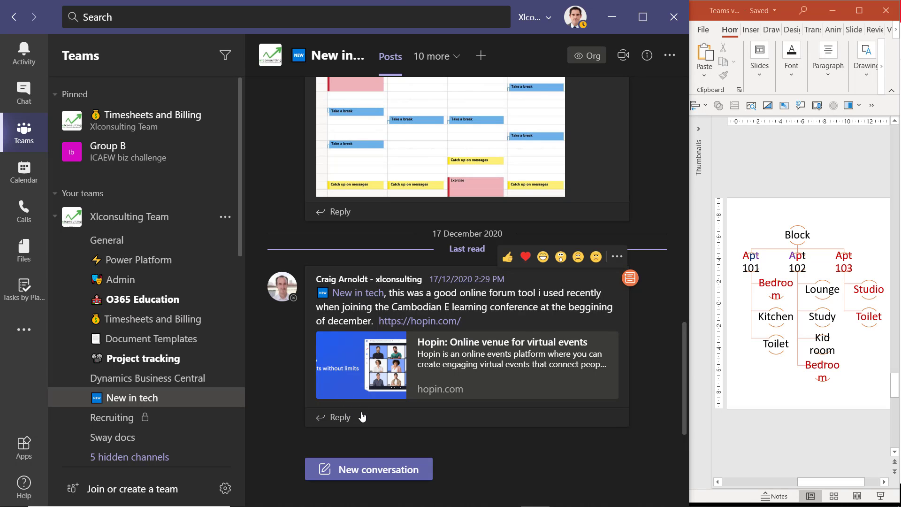
mouse_move(377, 281)
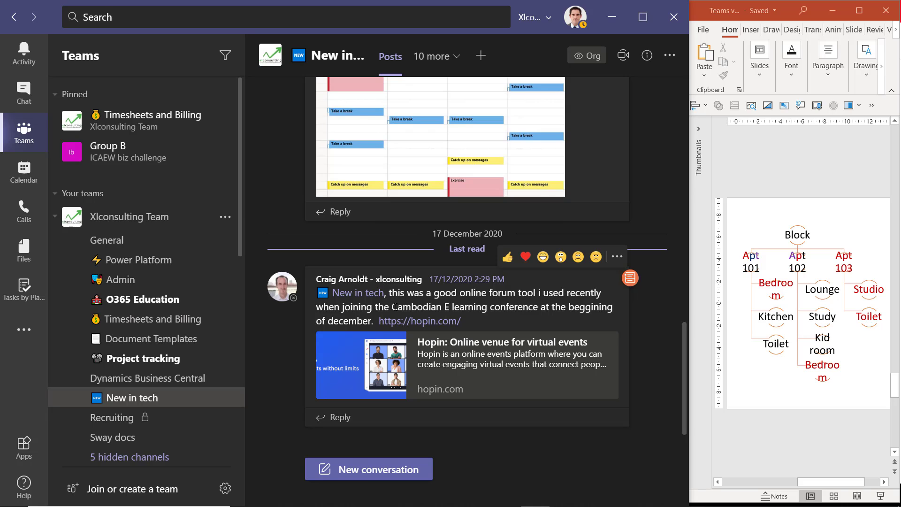
mouse_move(641, 357)
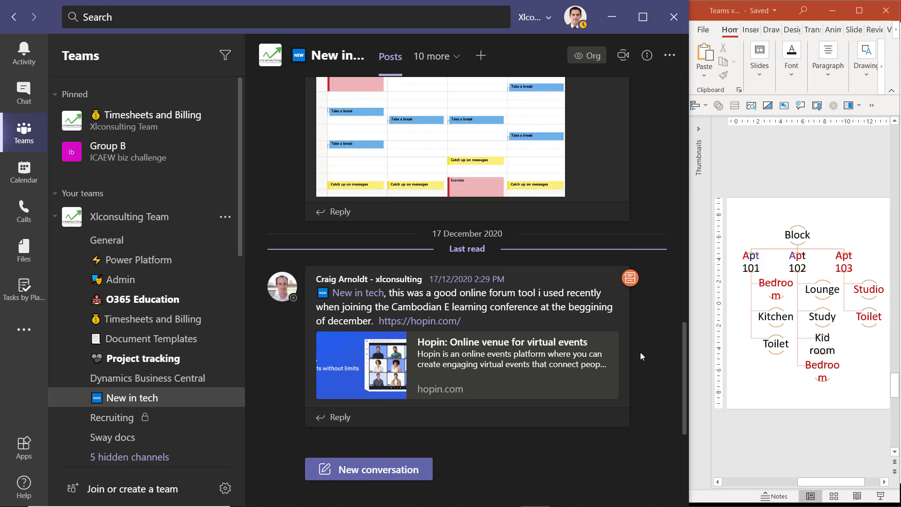
mouse_move(560, 444)
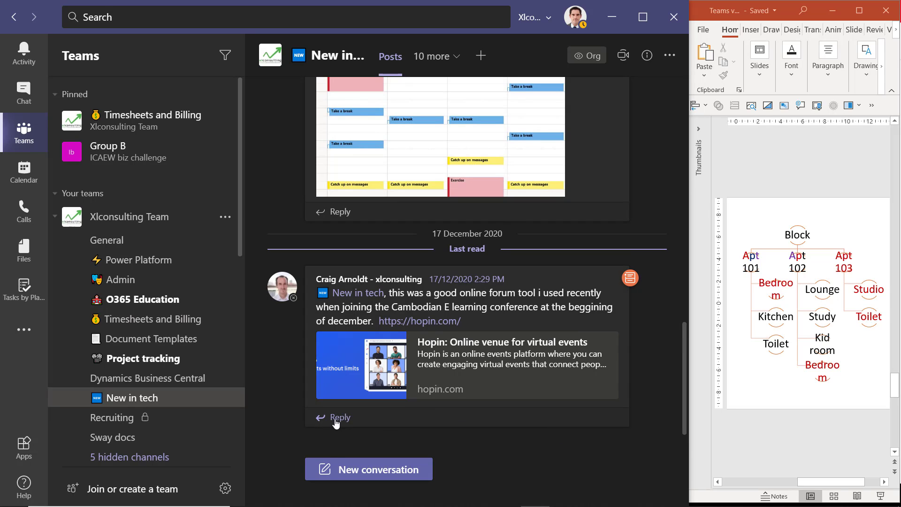
mouse_move(343, 423)
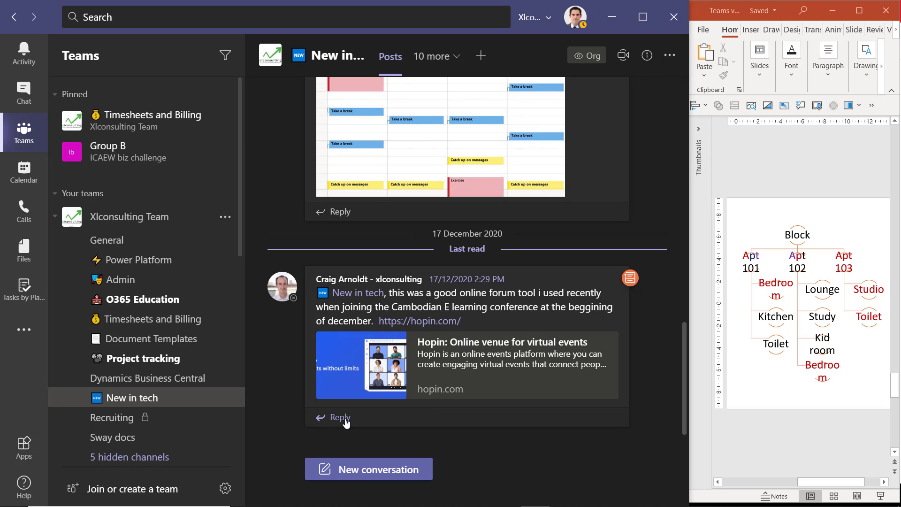
- Expand the Hopin thread, add a thumbs-up reaction, and translate the French reply to English
click(340, 417)
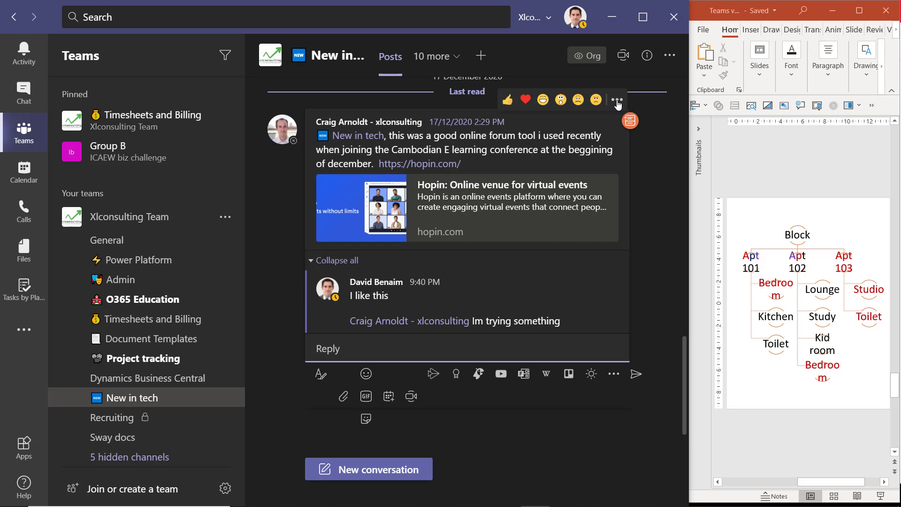
click(618, 99)
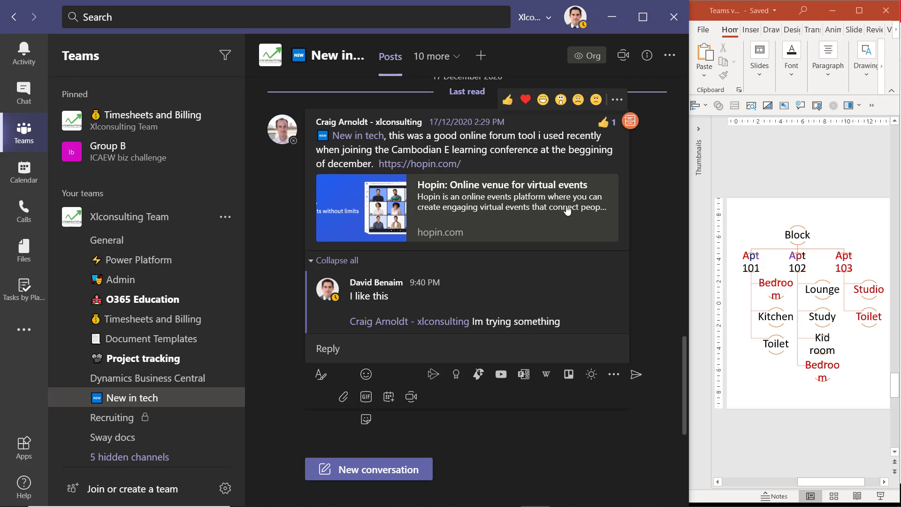
click(616, 99)
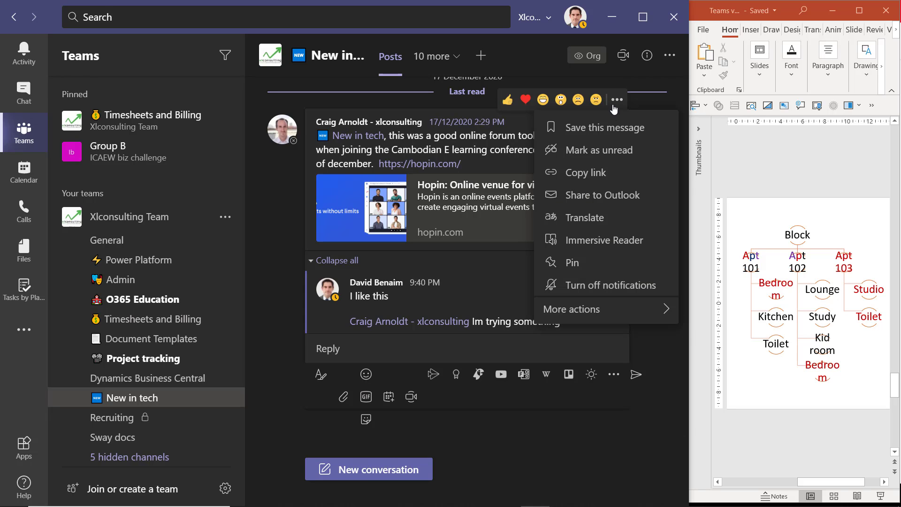
mouse_move(606, 127)
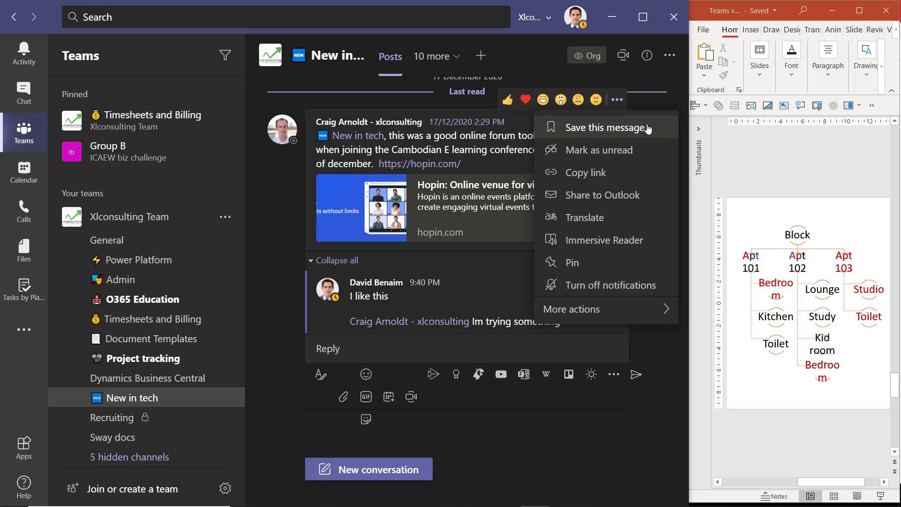
mouse_move(642, 131)
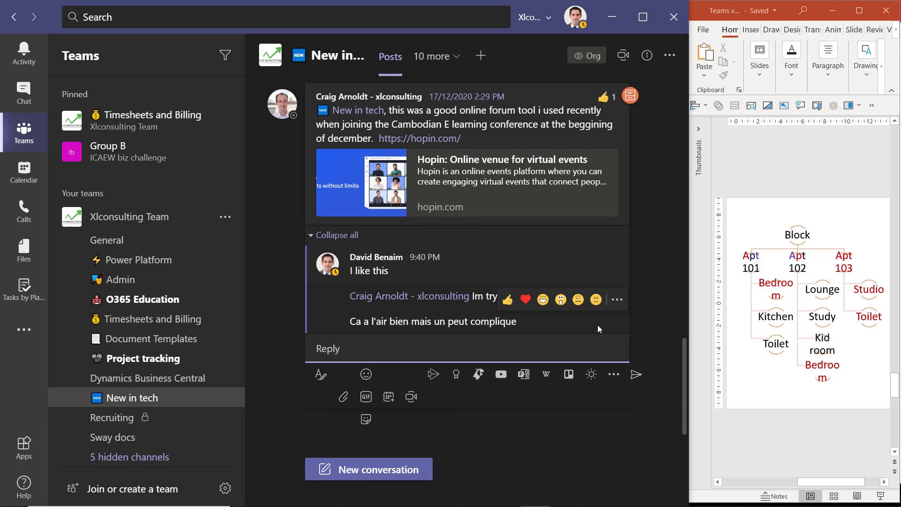
click(616, 299)
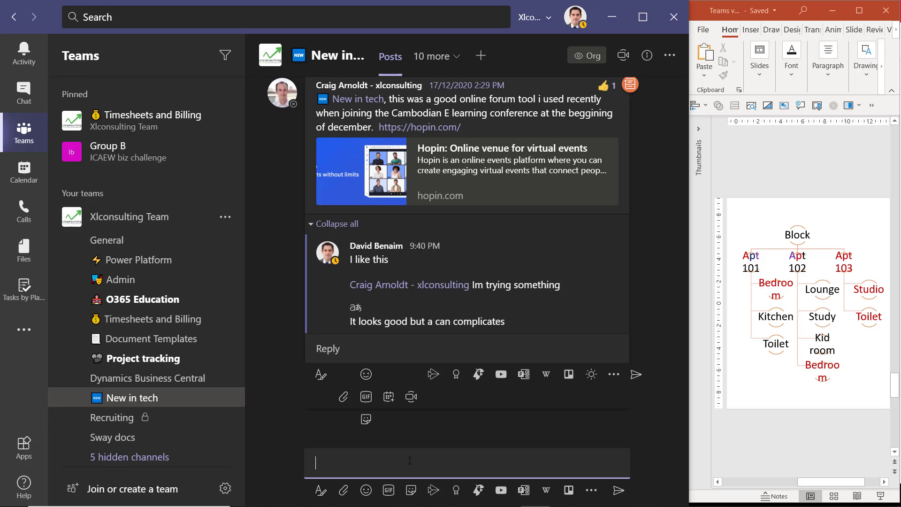
mouse_move(344, 490)
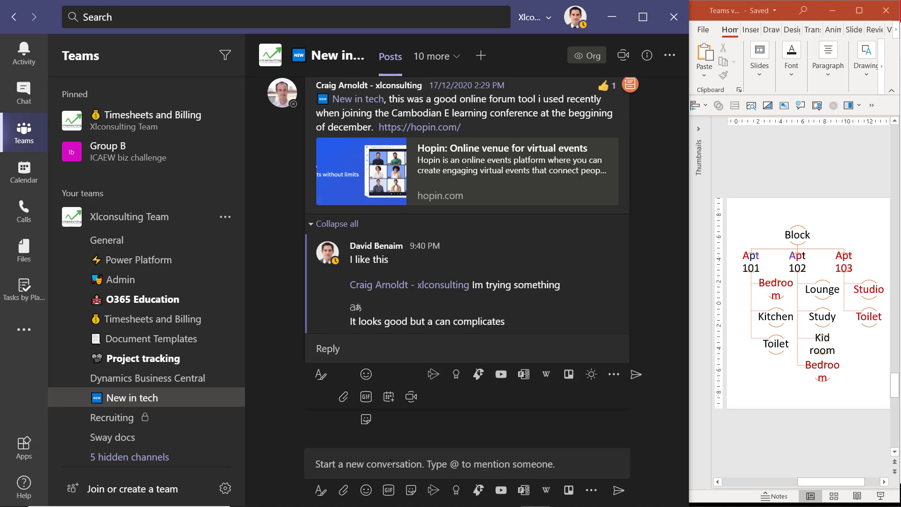
- Post the Best Wishes GIF as a new conversation in the New in tech channel
click(388, 490)
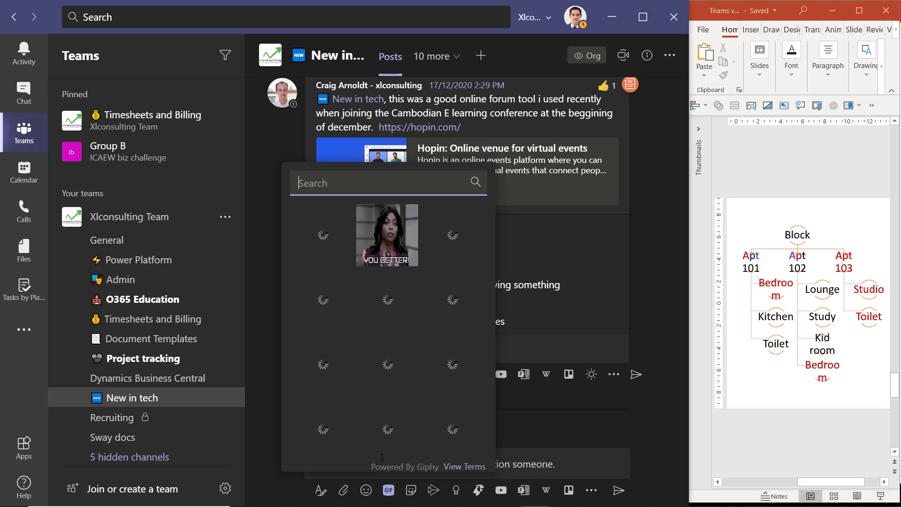
click(403, 241)
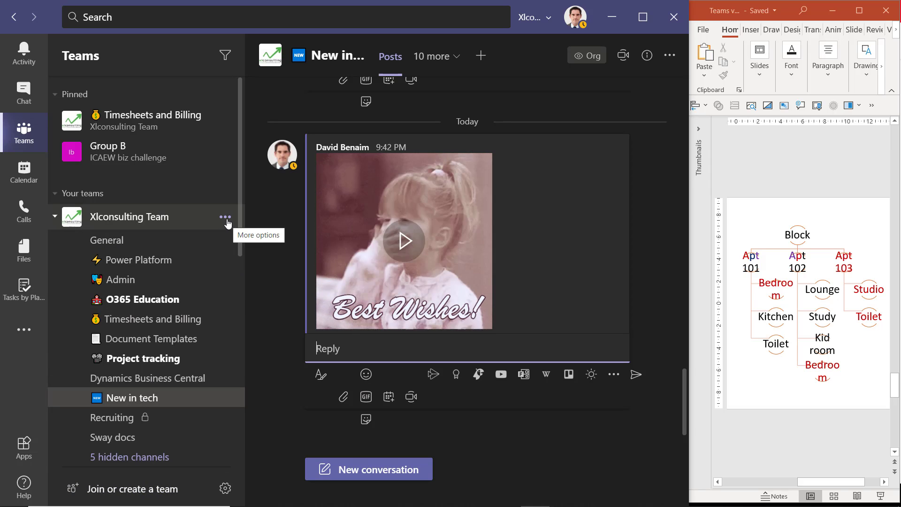
click(224, 217)
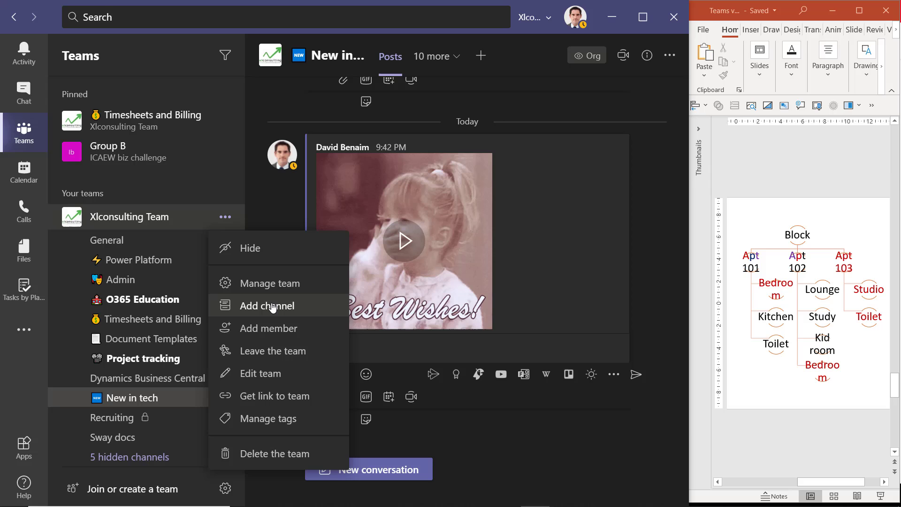
- Add a standard channel named 'New channel here' to Xlconsulting Team and maximise the window
click(267, 306)
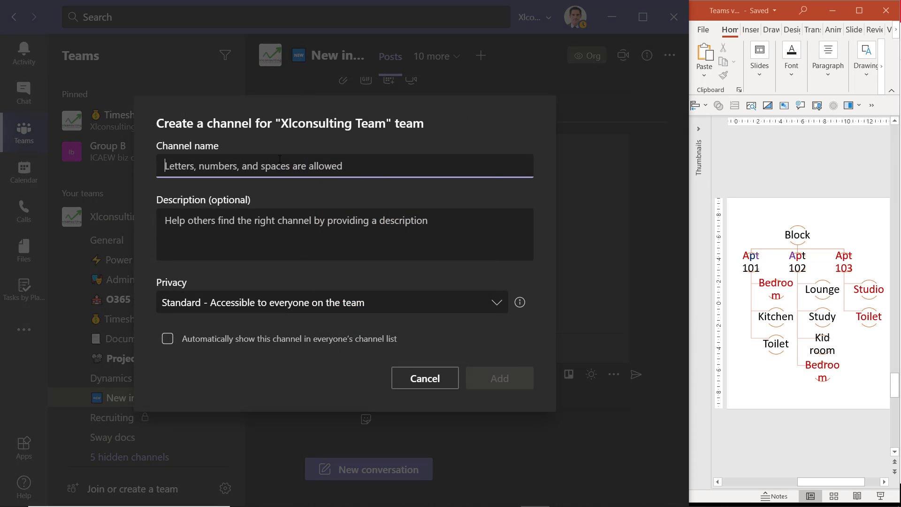
text(New channel)
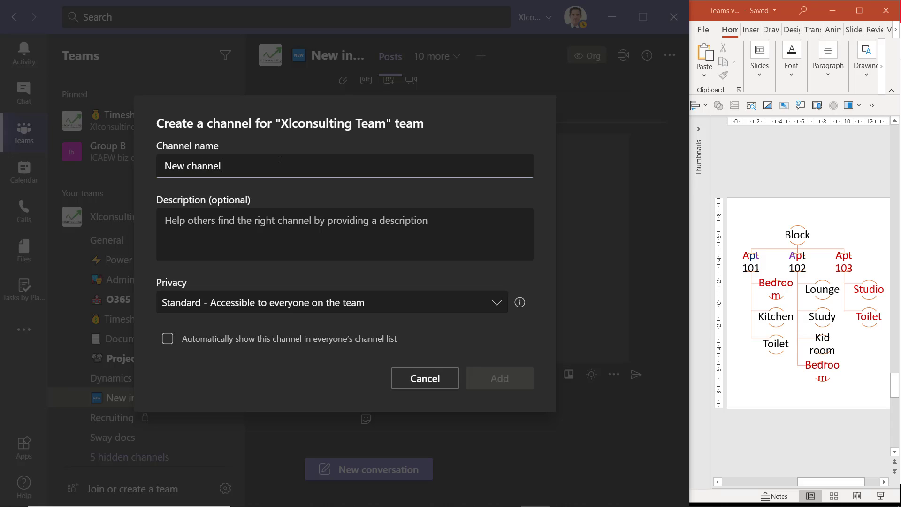
text(here)
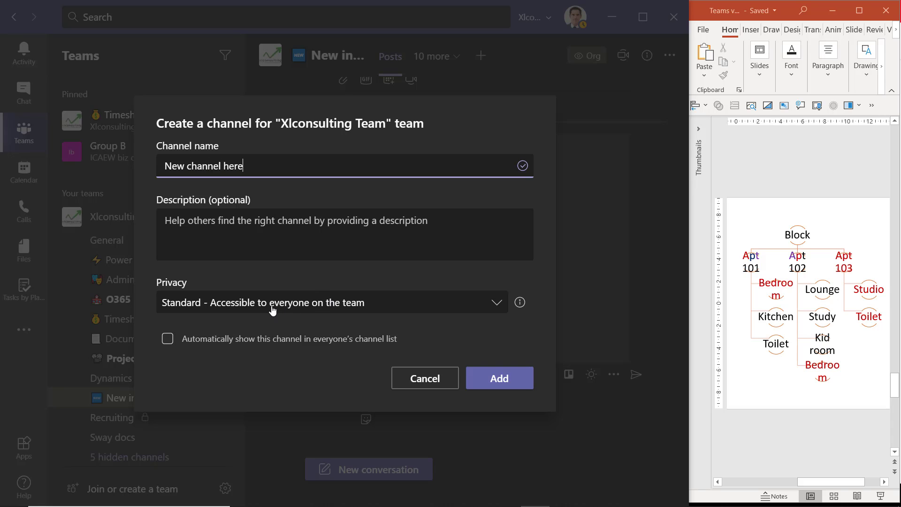
mouse_move(342, 304)
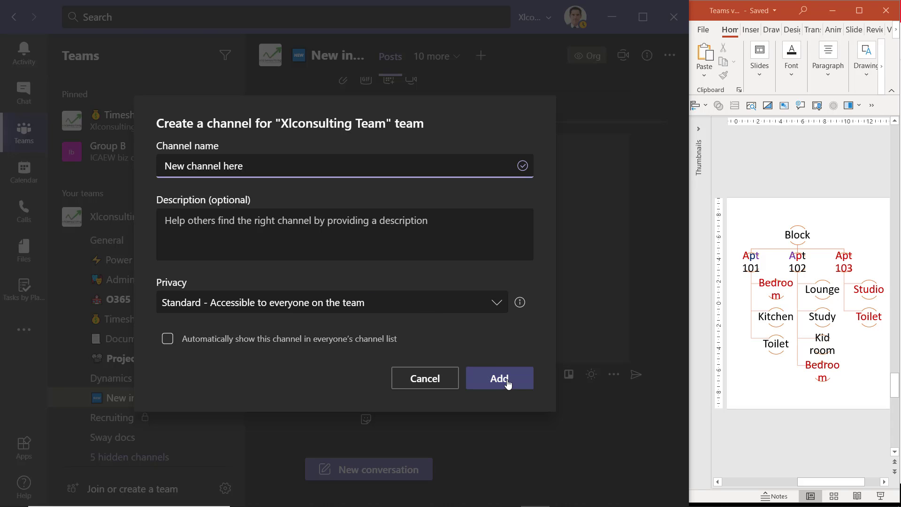
click(499, 378)
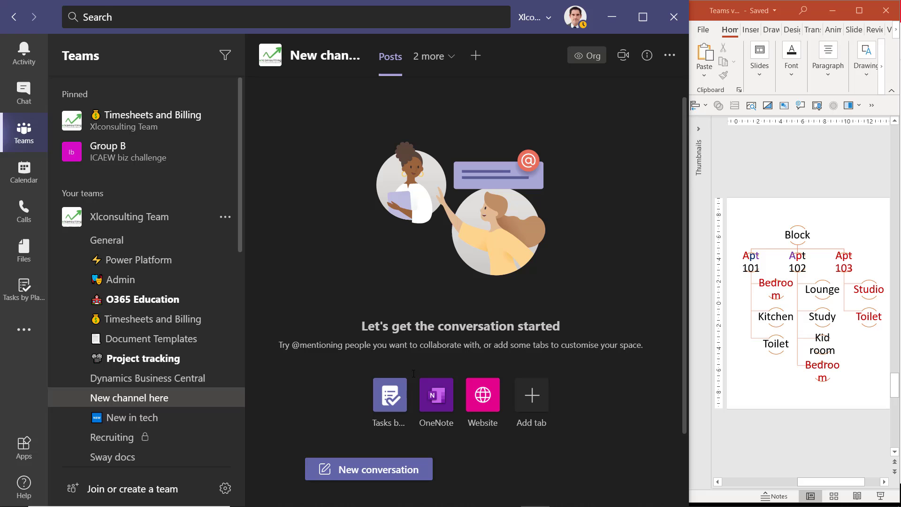
click(429, 55)
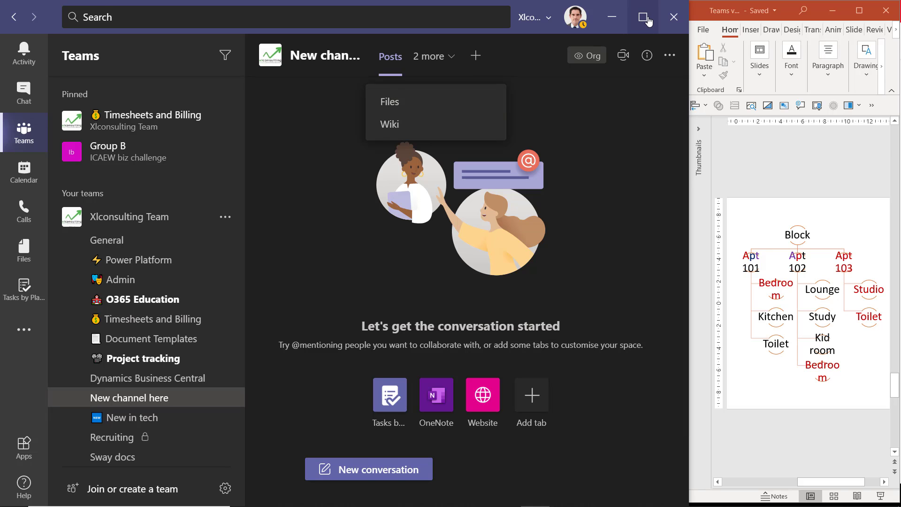
click(643, 17)
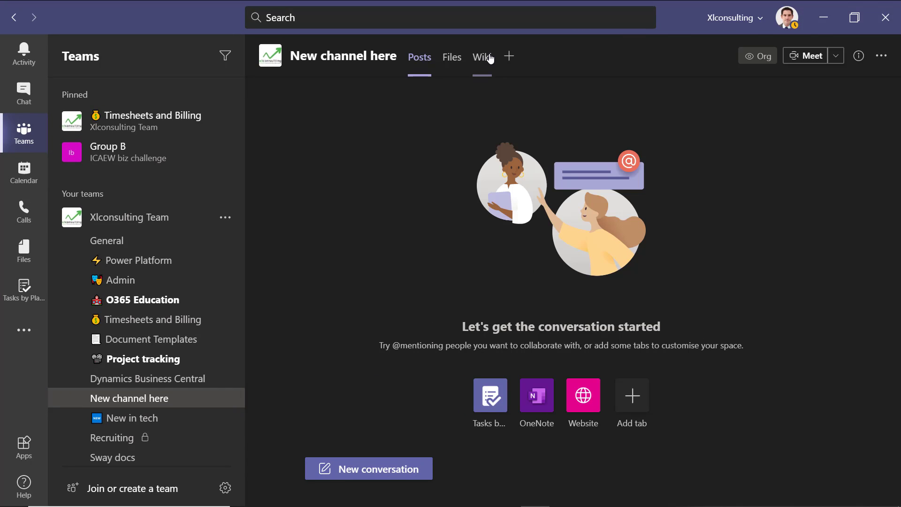
- View the channel's untitled Wiki page and bring up the Add a tab gallery
click(482, 56)
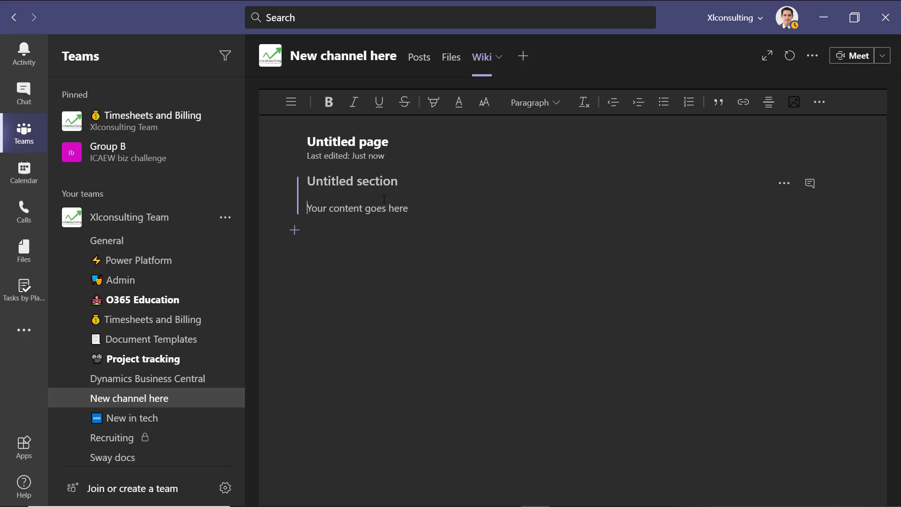
click(522, 56)
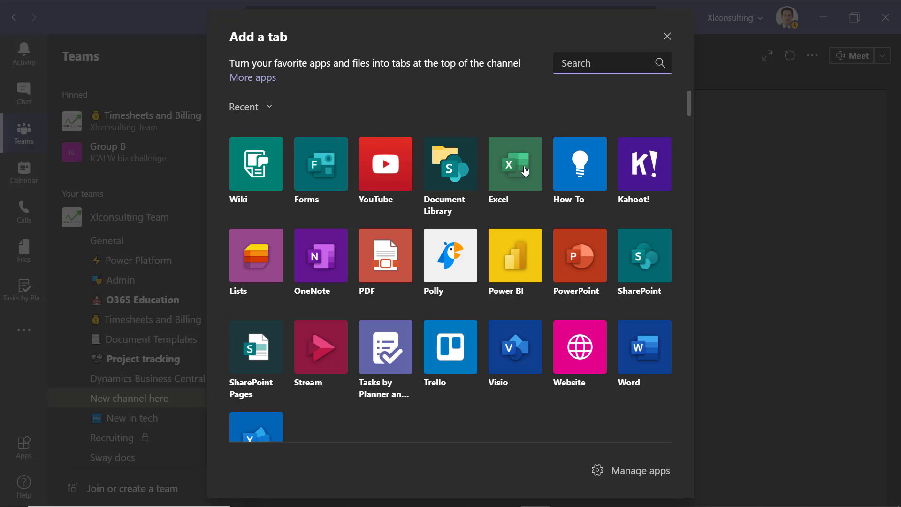
mouse_move(371, 167)
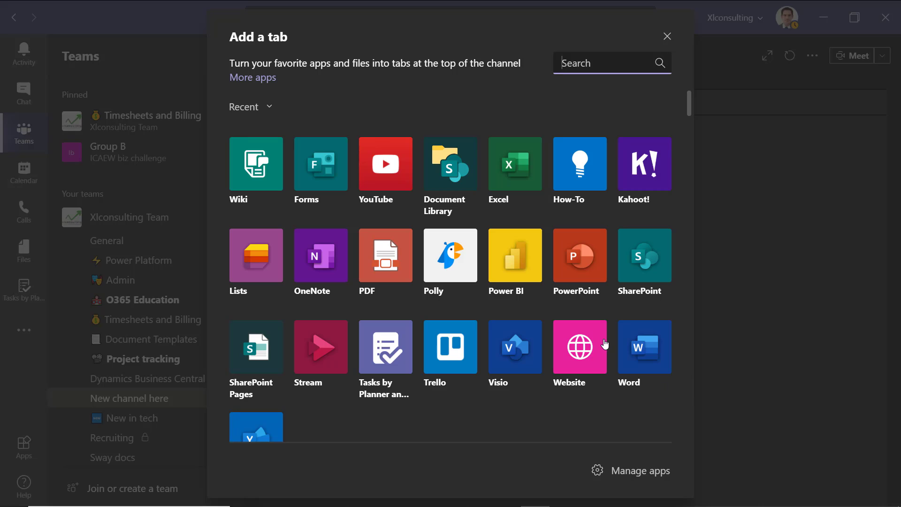
click(579, 347)
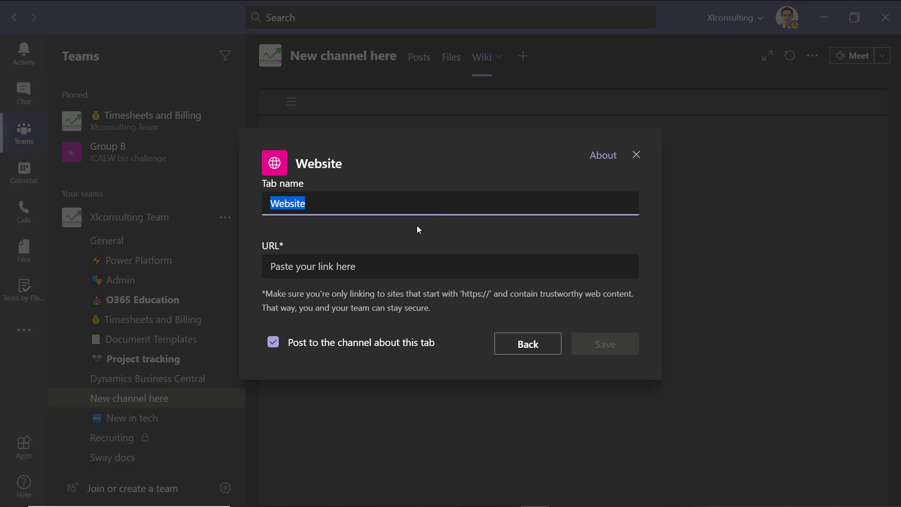
text(Xlconsulting)
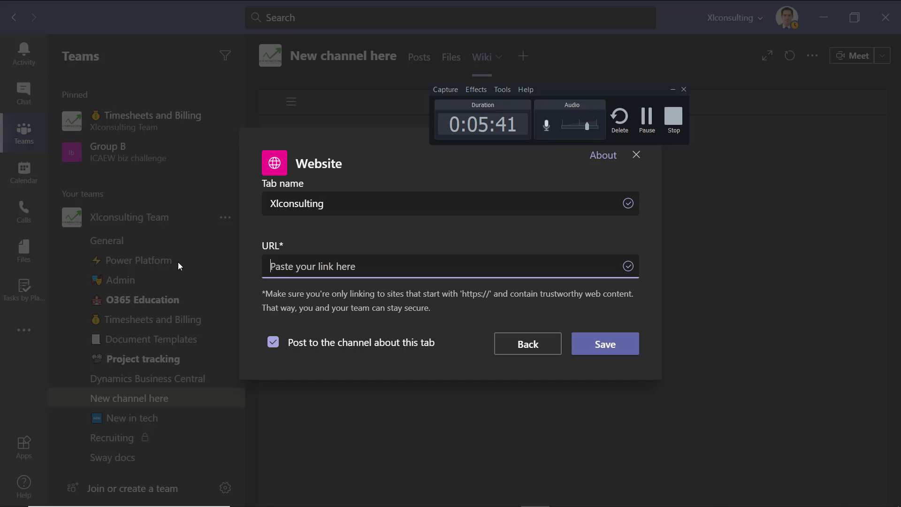
text(https://www.xlconsulting-asia.com/covid-19-data.html)
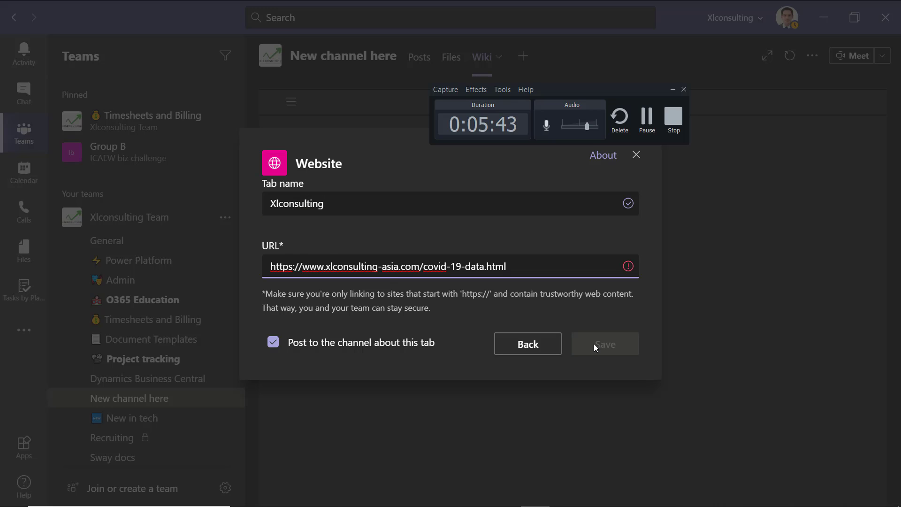
click(604, 344)
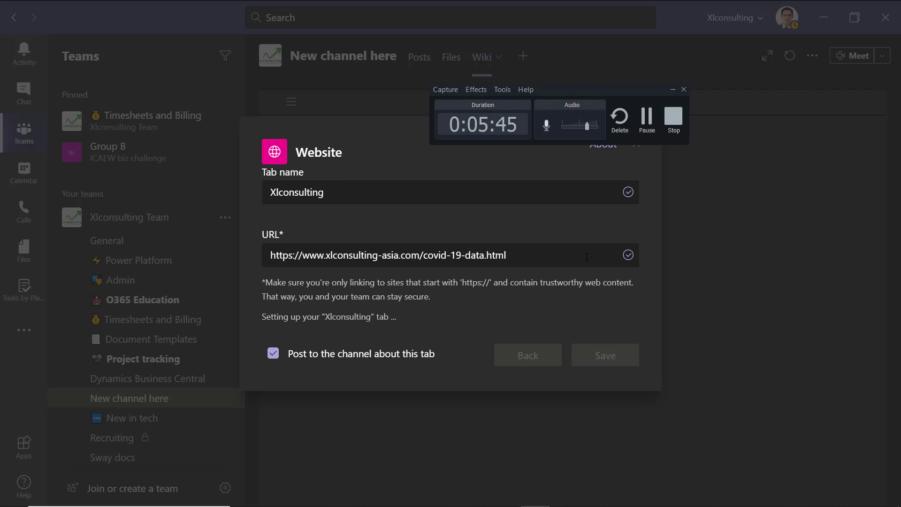
click(604, 355)
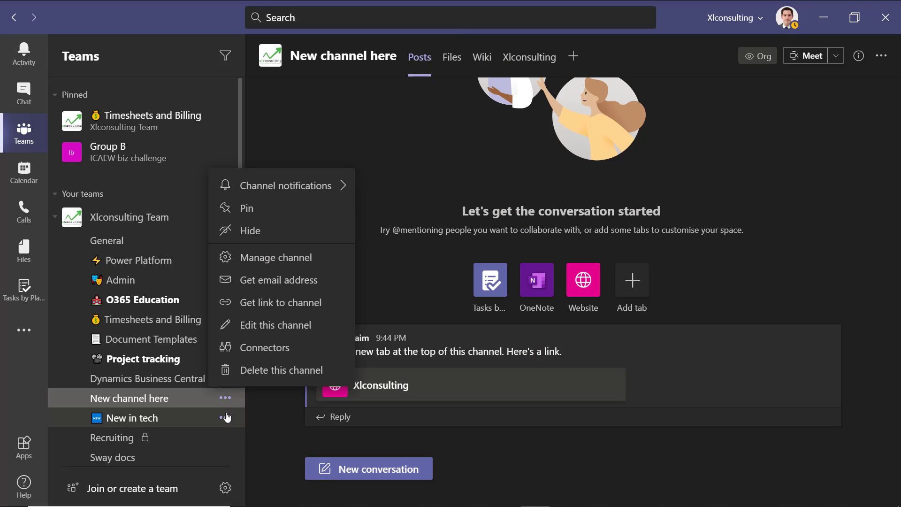
mouse_move(281, 257)
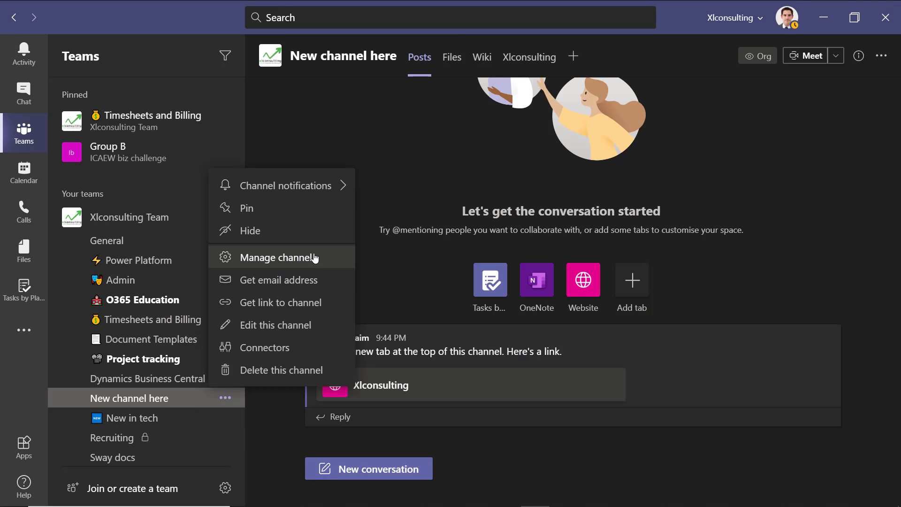
mouse_move(321, 260)
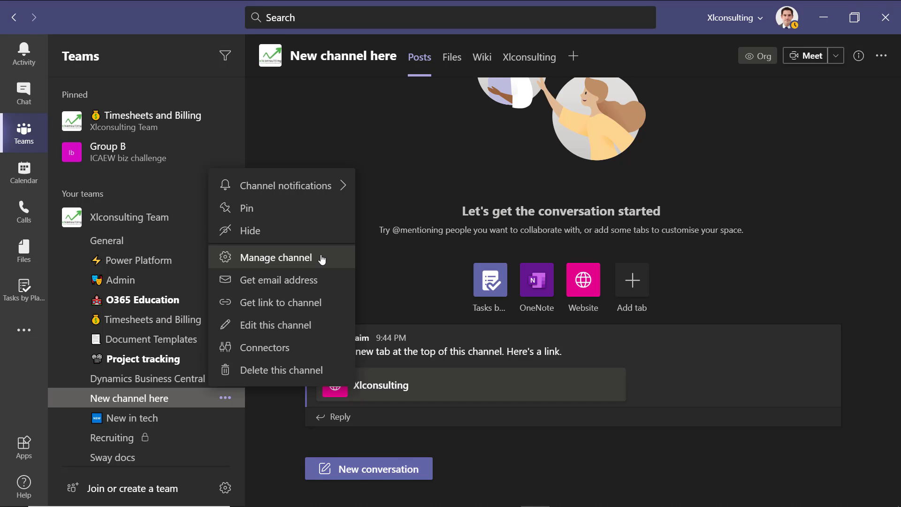
- Show the Manage channel settings for New channel here with moderation and posting permissions
click(275, 257)
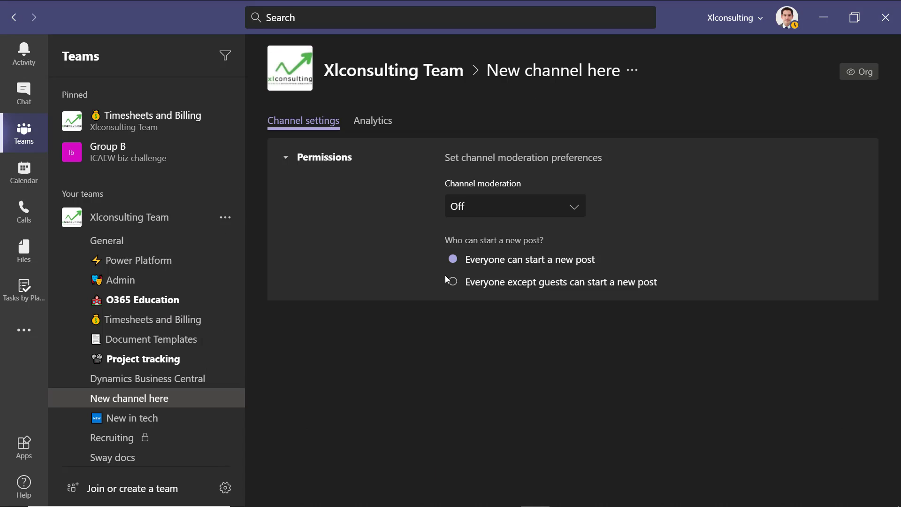
mouse_move(576, 213)
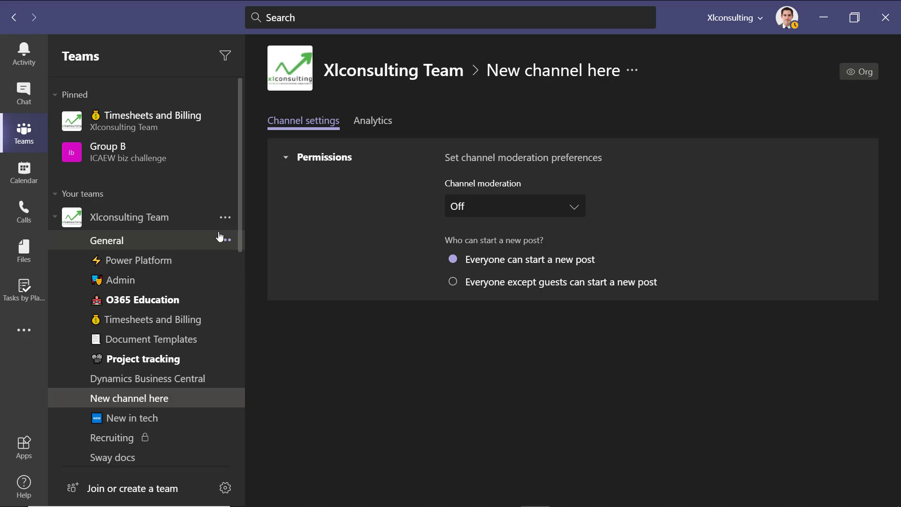
mouse_move(222, 398)
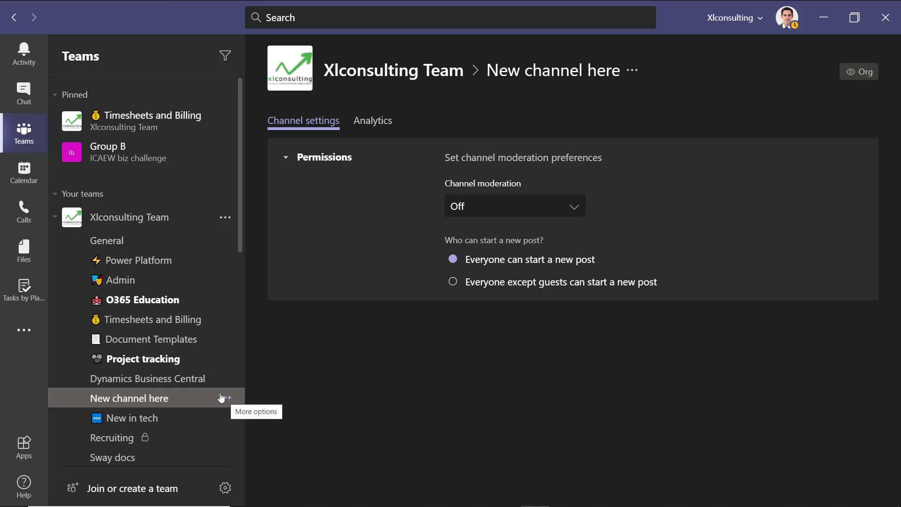
- Create a private channel 'Pricate' in Xlconsulting Team, skipping the add-members step
click(225, 217)
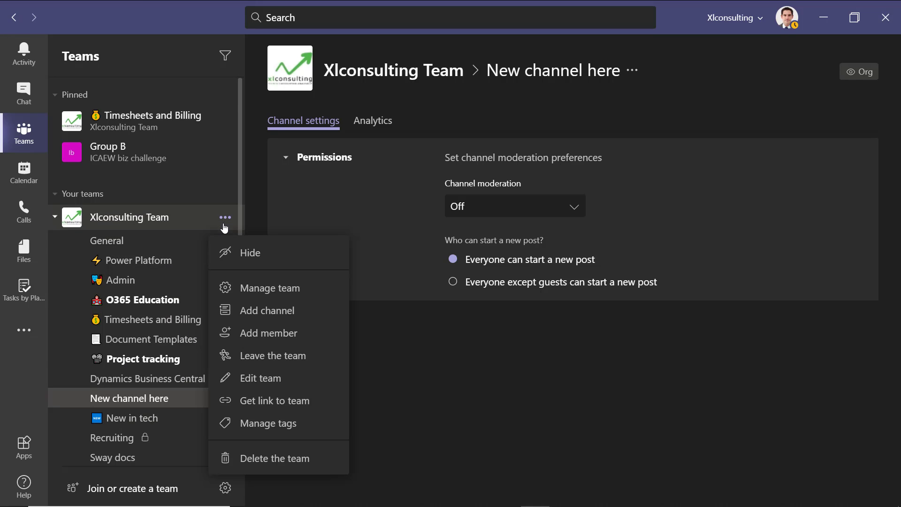
click(269, 310)
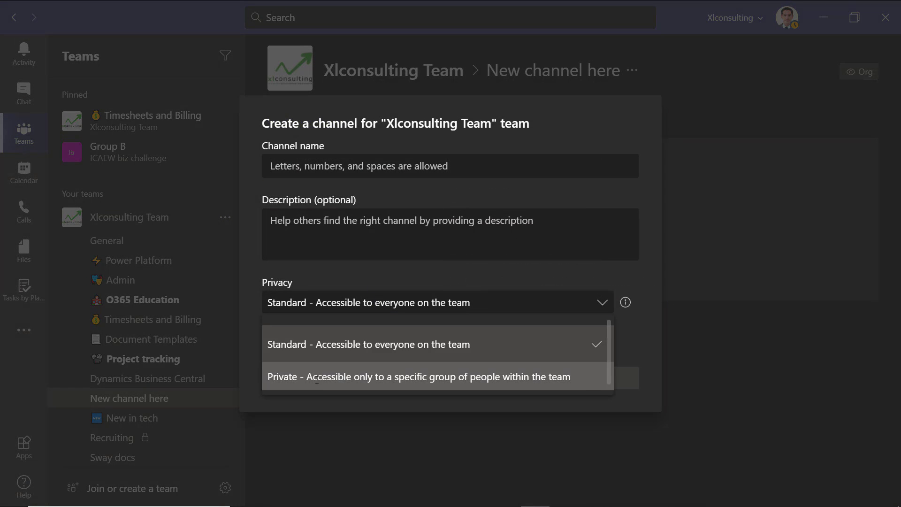
click(419, 377)
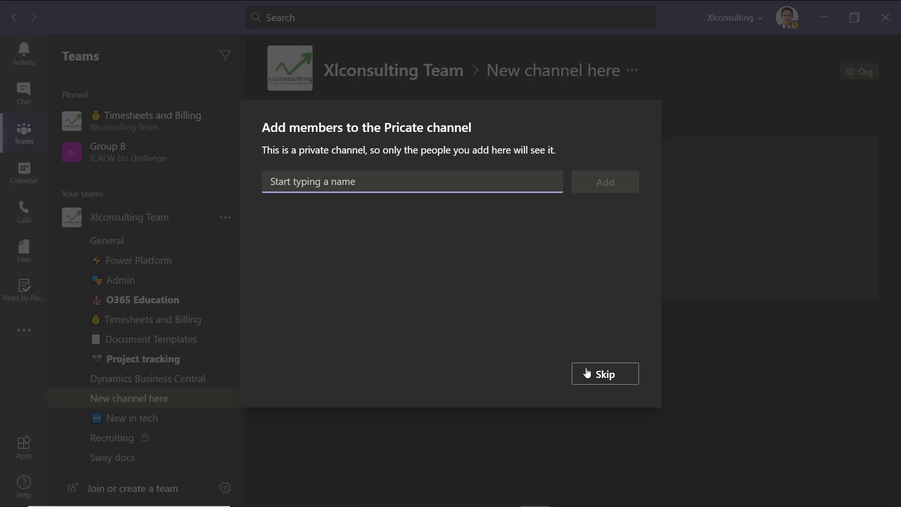
click(604, 373)
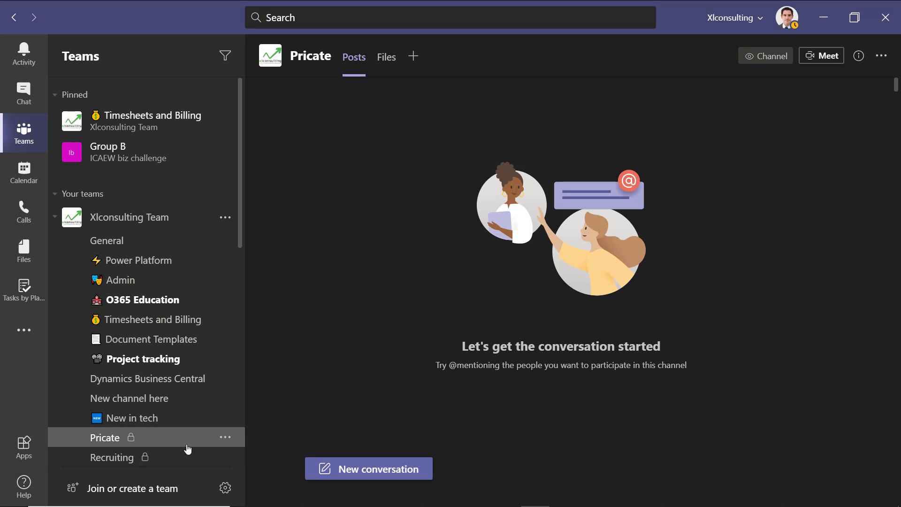
mouse_move(133, 439)
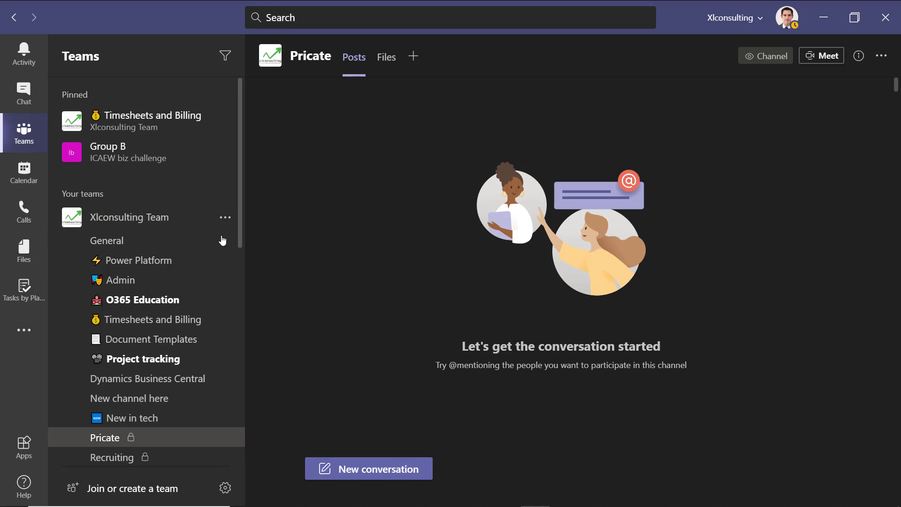
- Show Manage team for Xlconsulting Team with the Members and guests list expanded
click(224, 217)
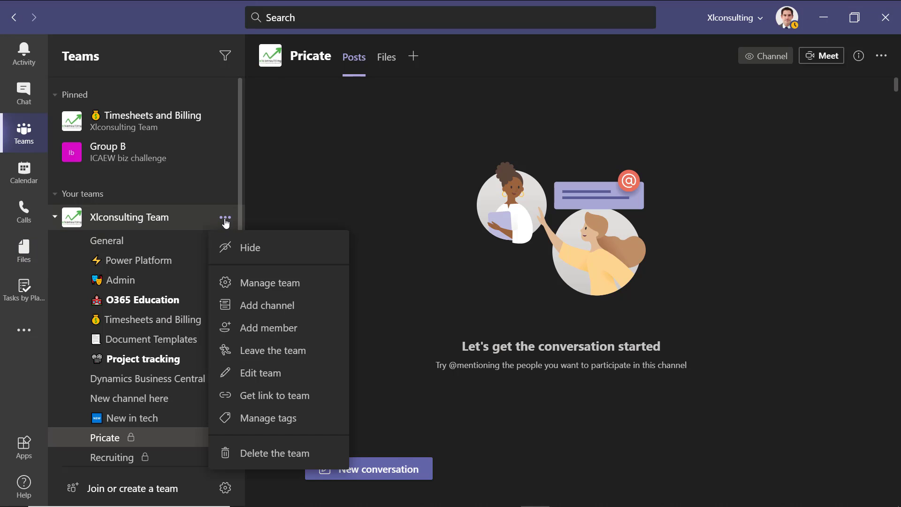
mouse_move(309, 304)
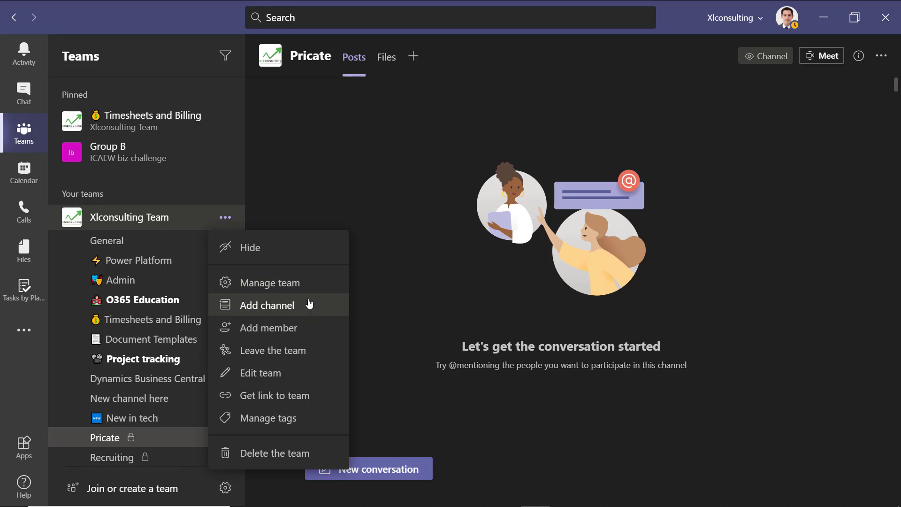
click(269, 283)
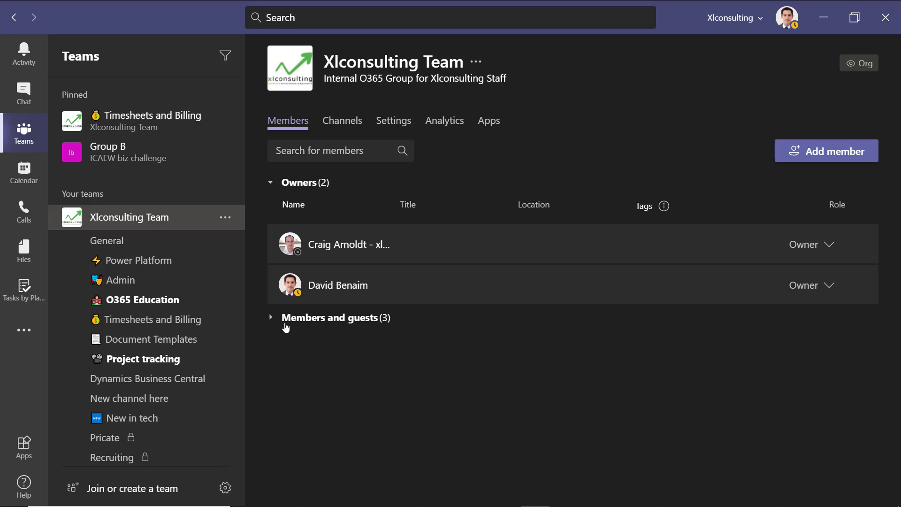
click(270, 317)
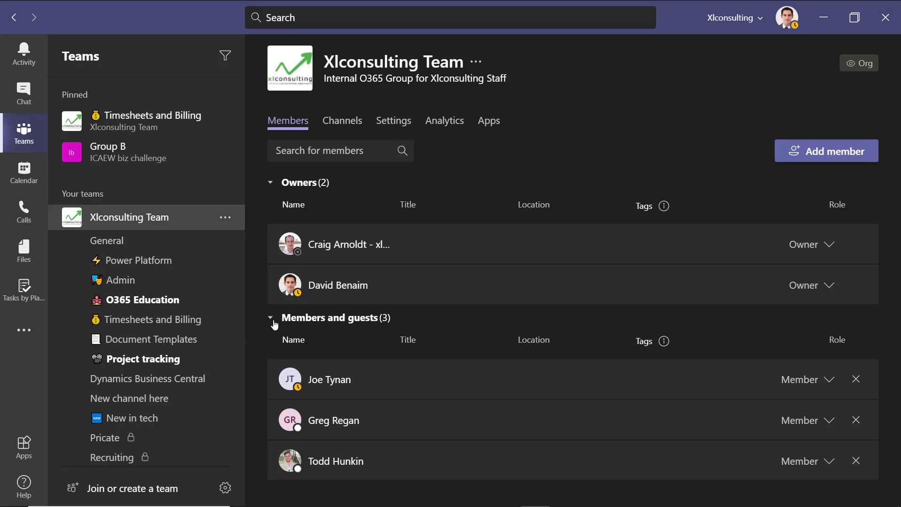
mouse_move(665, 341)
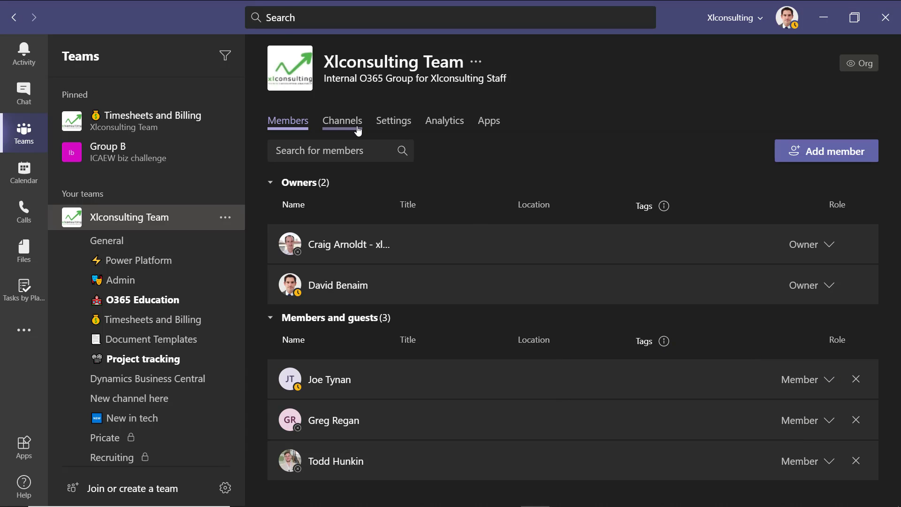
- Review the team's Channels and Settings tabs, then list its installed Apps (Forms, Google Analytics, OneNote)
click(341, 120)
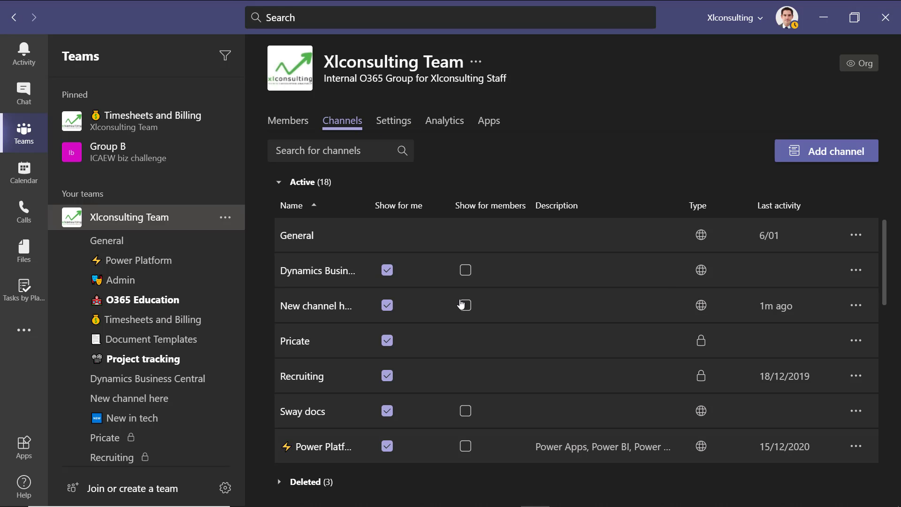
mouse_move(455, 270)
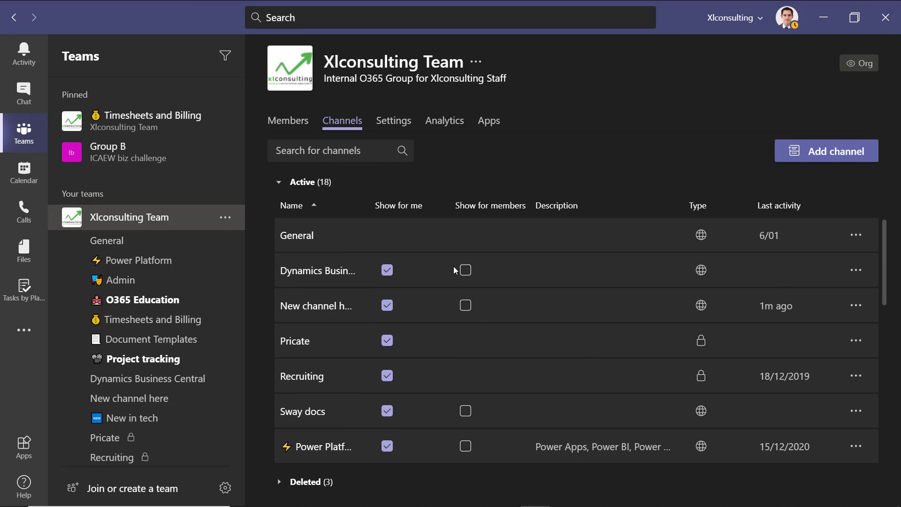
click(393, 120)
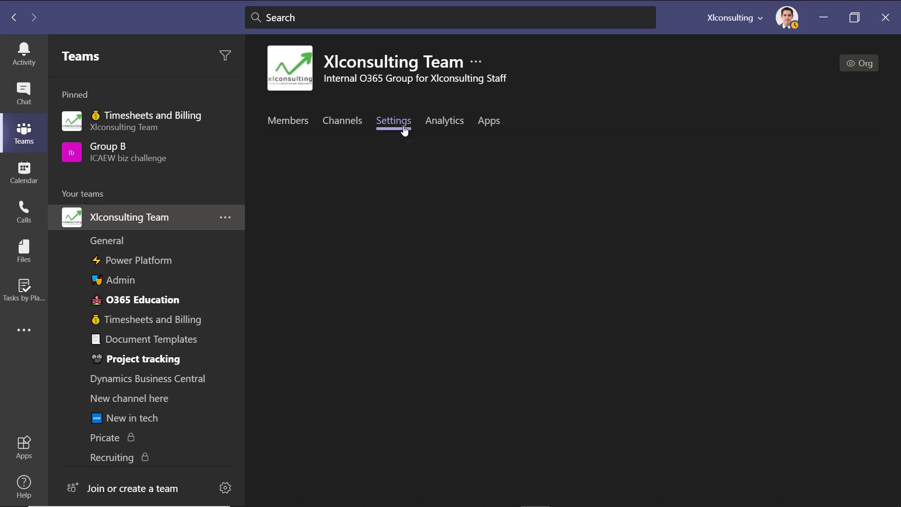
click(488, 120)
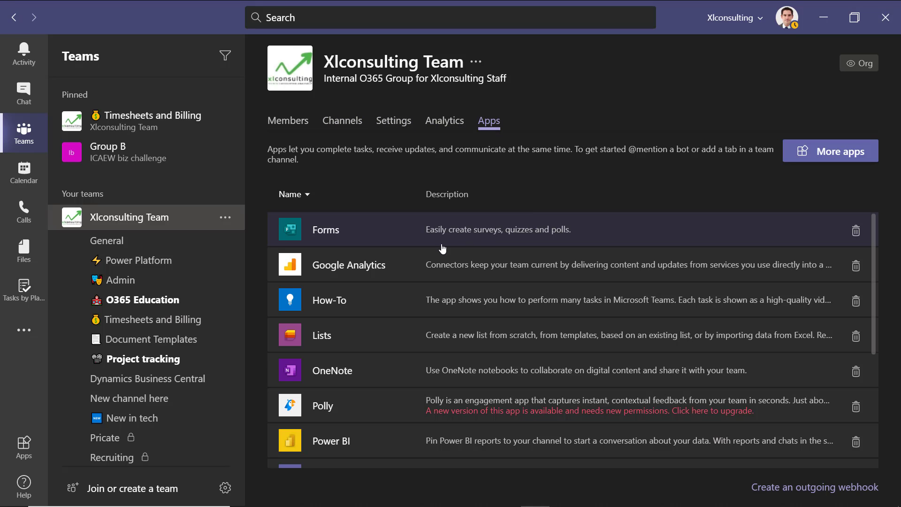
mouse_move(373, 370)
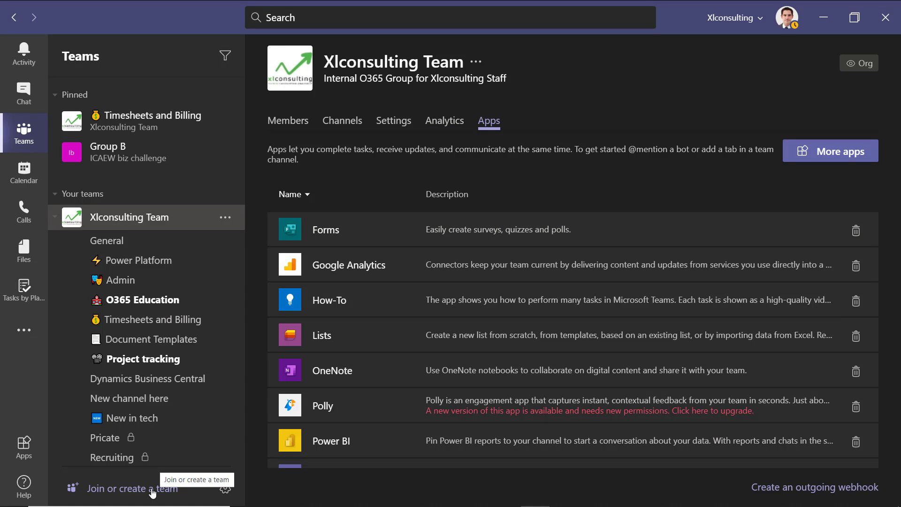
- Go to the Join or create a team page from the bottom of the Teams list
click(131, 489)
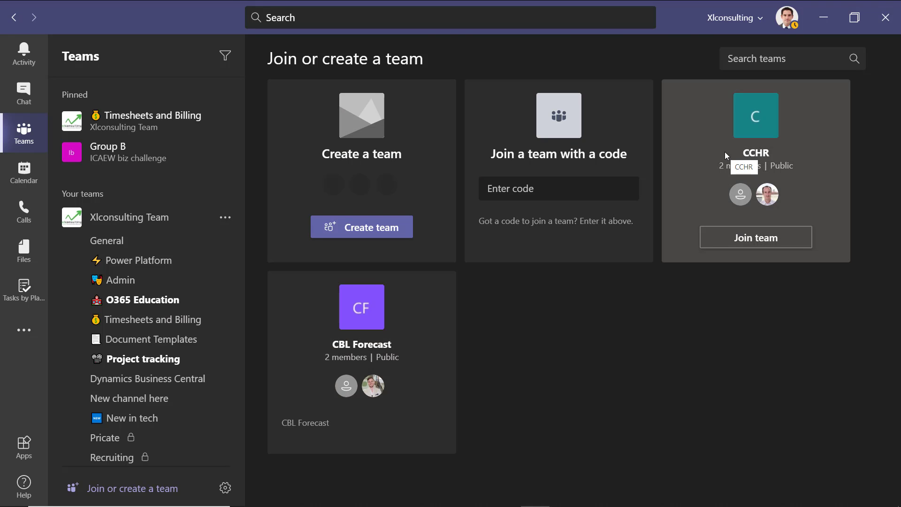
mouse_move(641, 339)
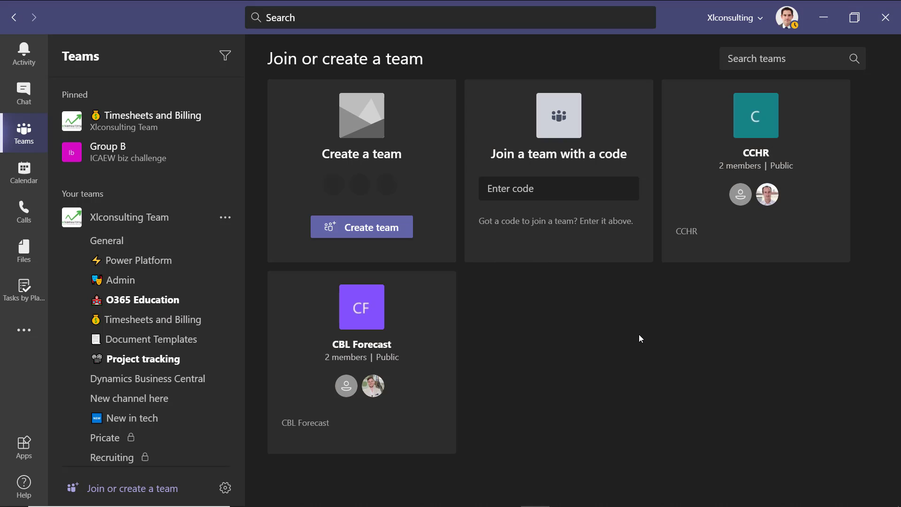
mouse_move(745, 180)
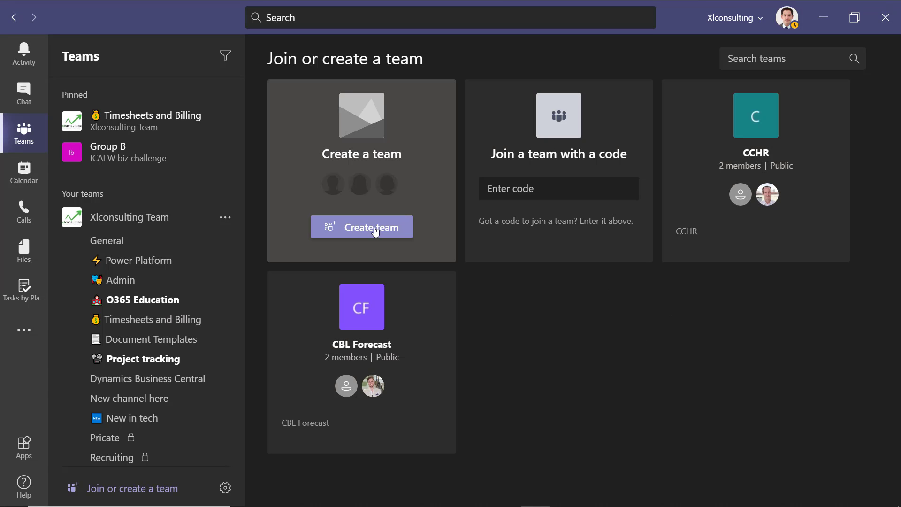
- Start creating a team and browse down the templates to Manage an Event
click(362, 226)
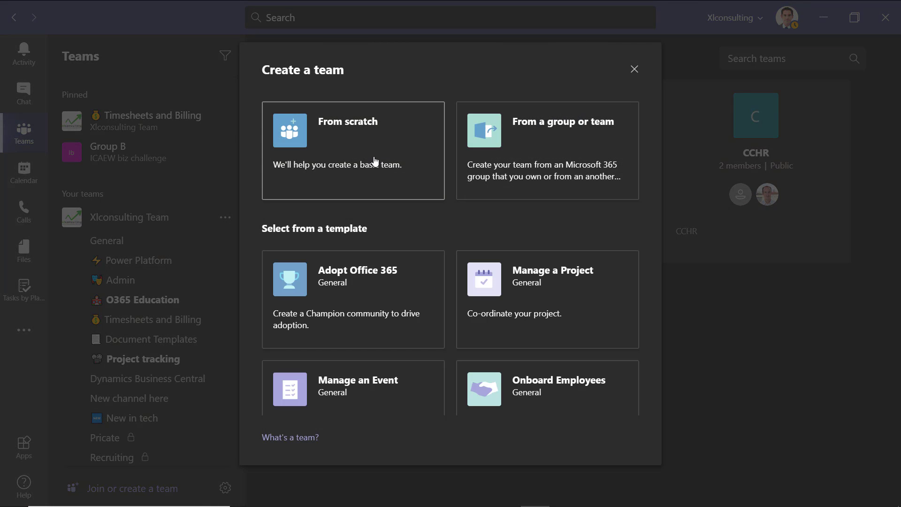
mouse_move(546, 163)
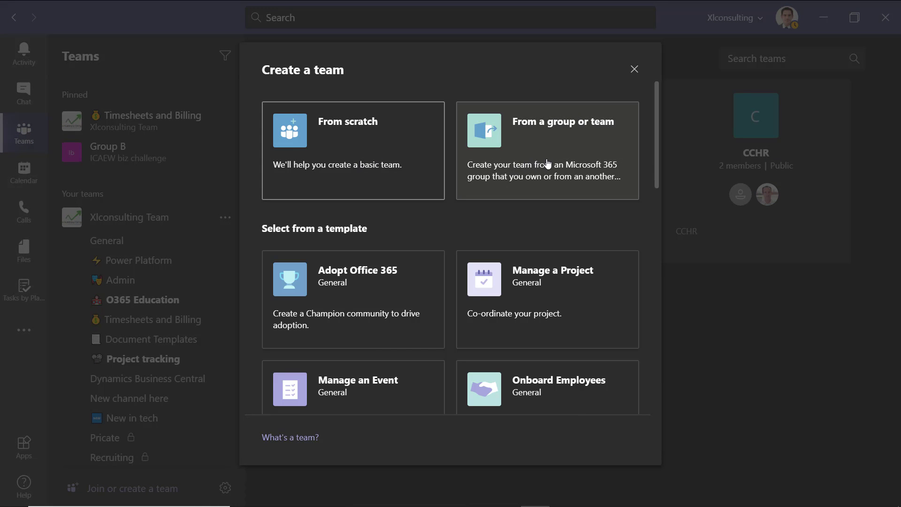
mouse_move(339, 288)
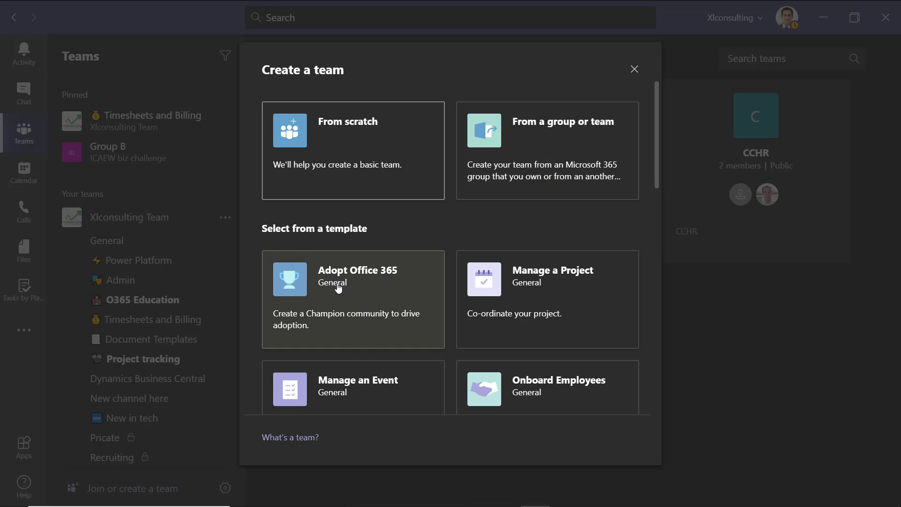
mouse_move(411, 303)
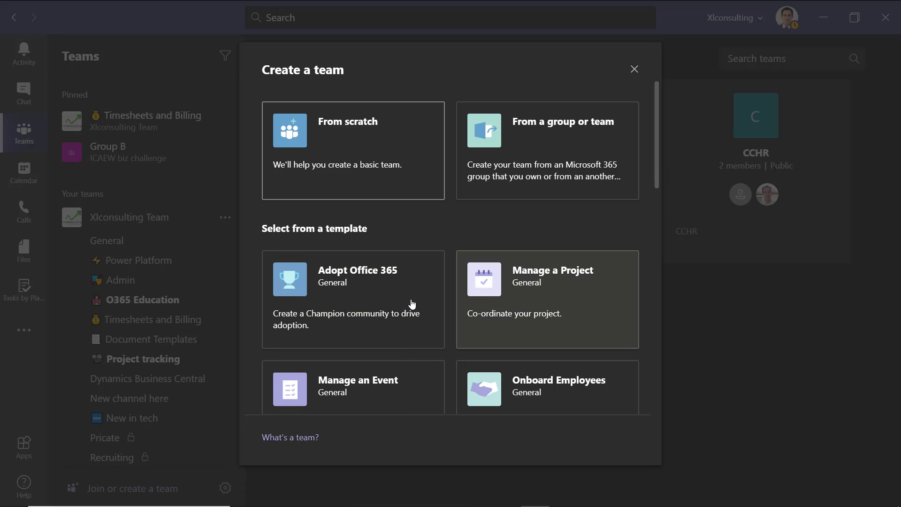
mouse_move(403, 371)
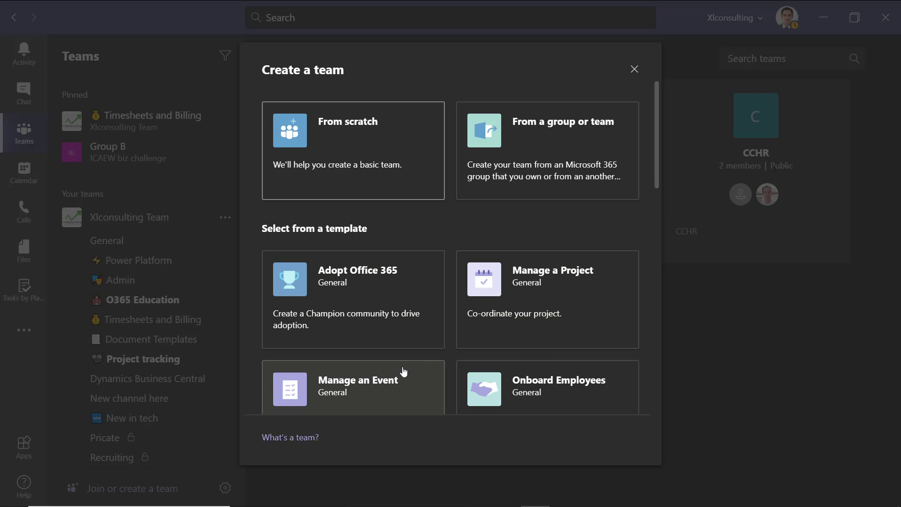
mouse_move(659, 168)
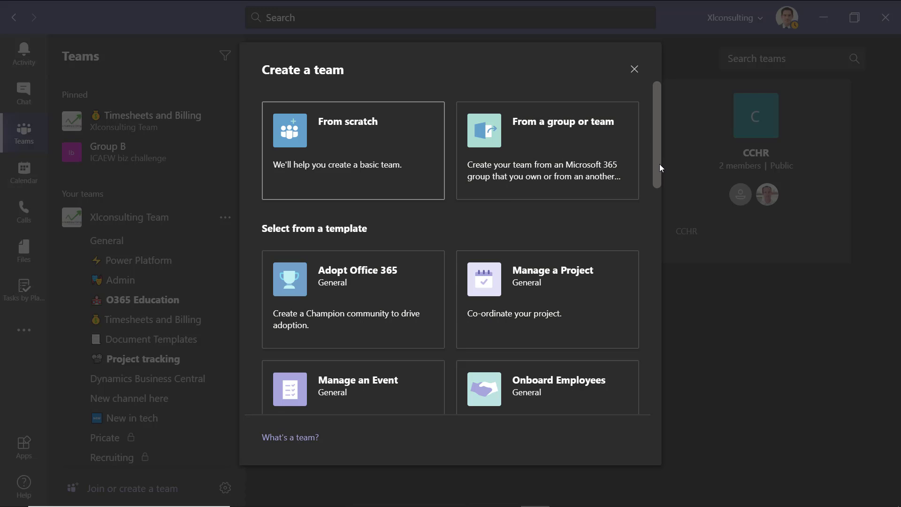
scroll(down, 3)
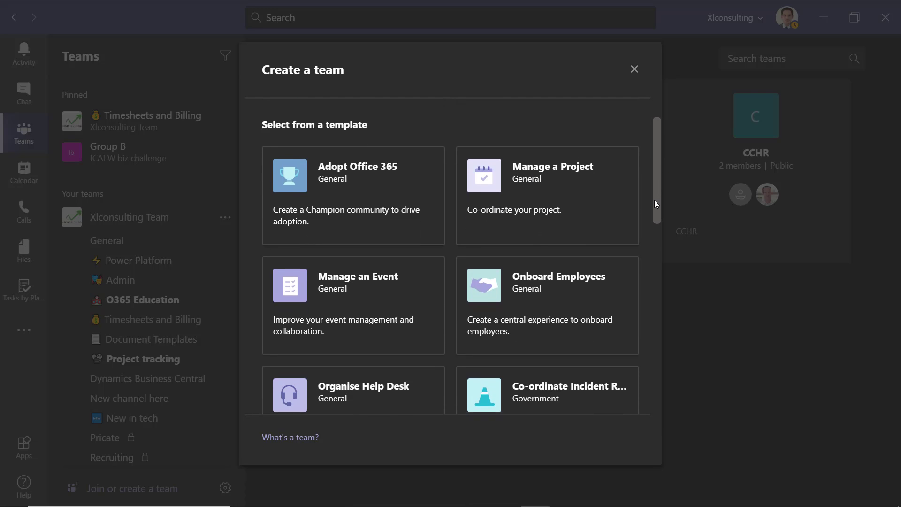
scroll(down, 3)
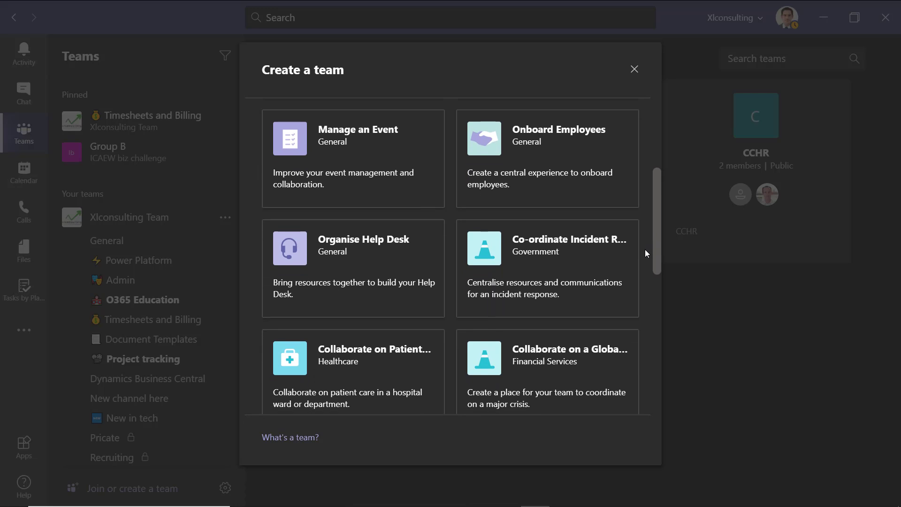
mouse_move(654, 235)
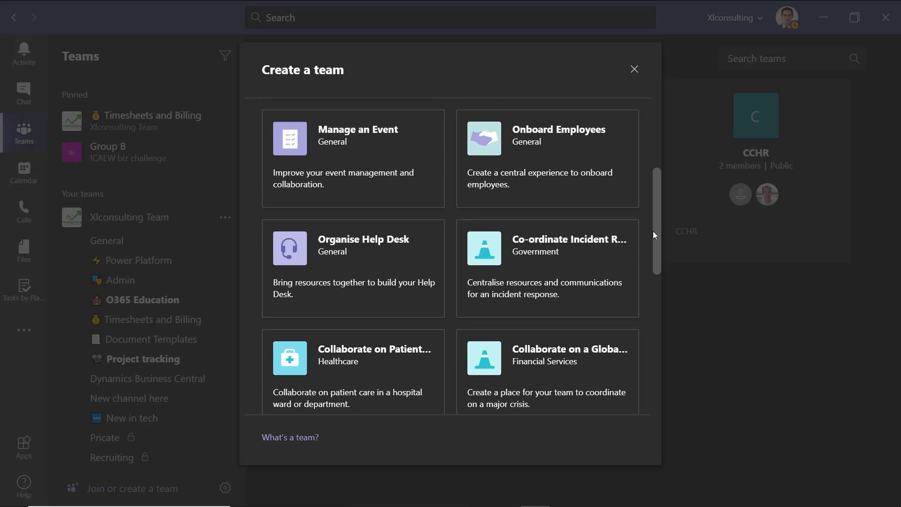
scroll(down, 3)
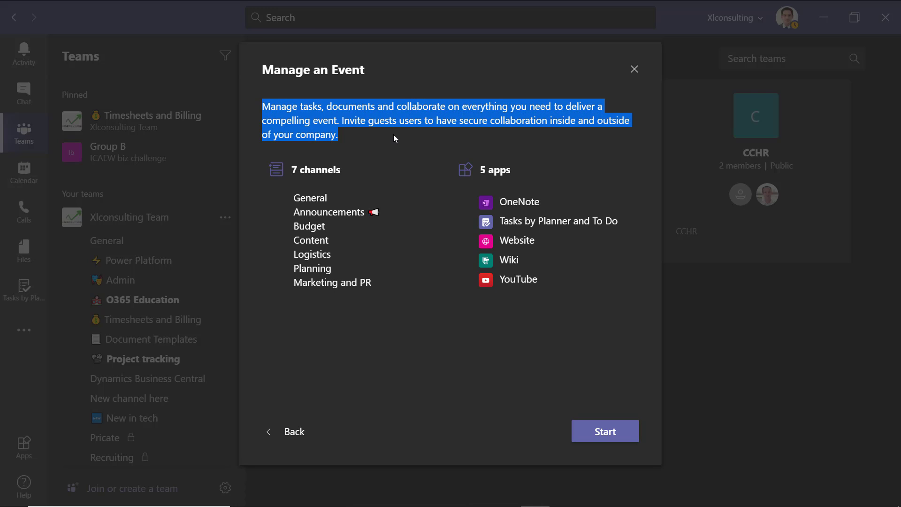
click(519, 275)
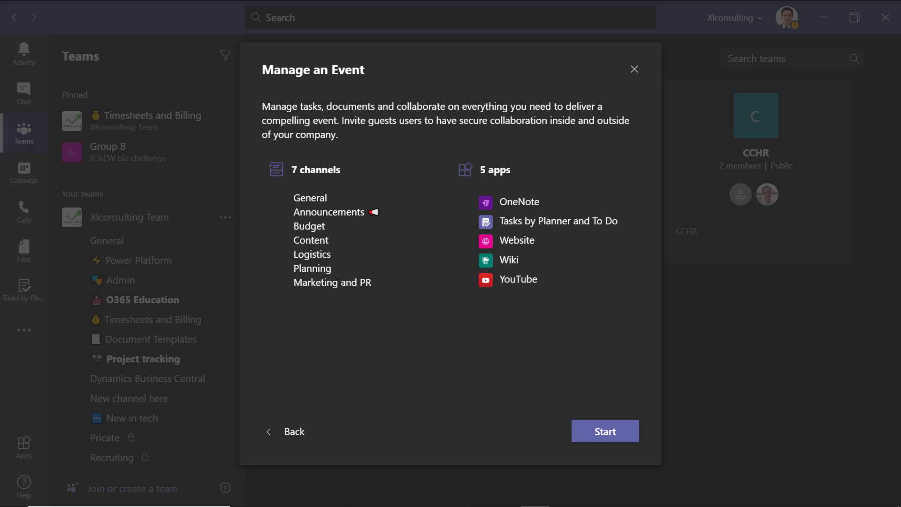
mouse_move(372, 402)
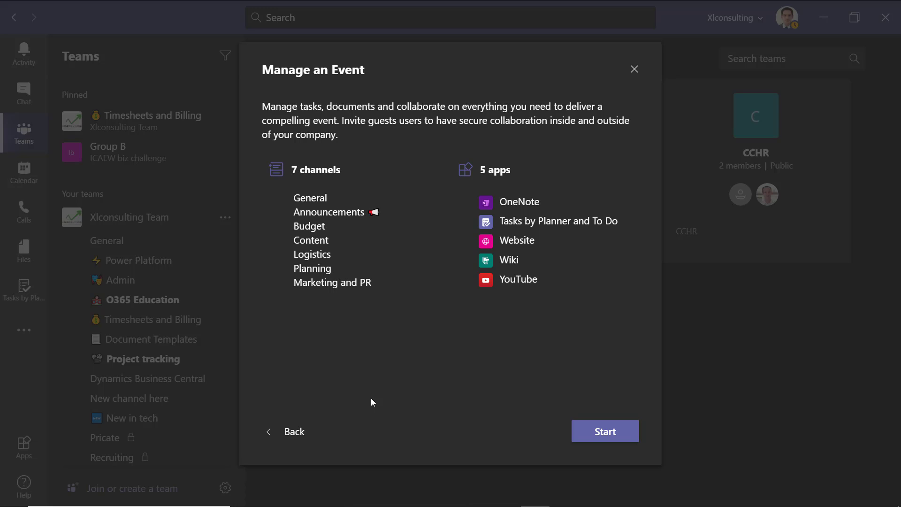
- Return to the template list and choose to build the team from scratch
click(293, 431)
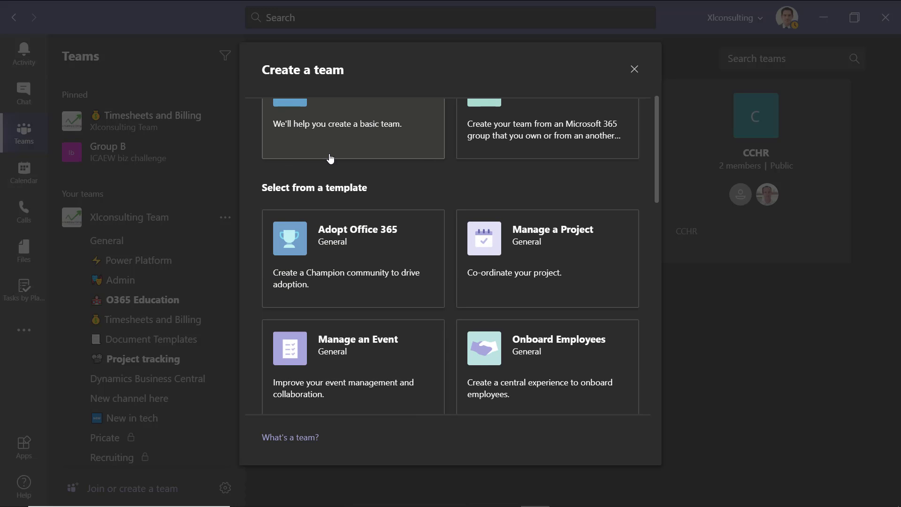
click(353, 127)
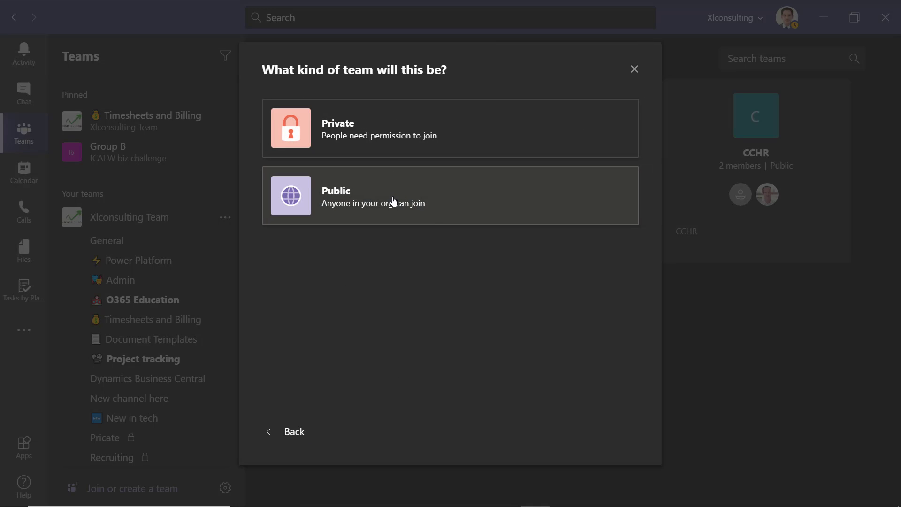
mouse_move(399, 197)
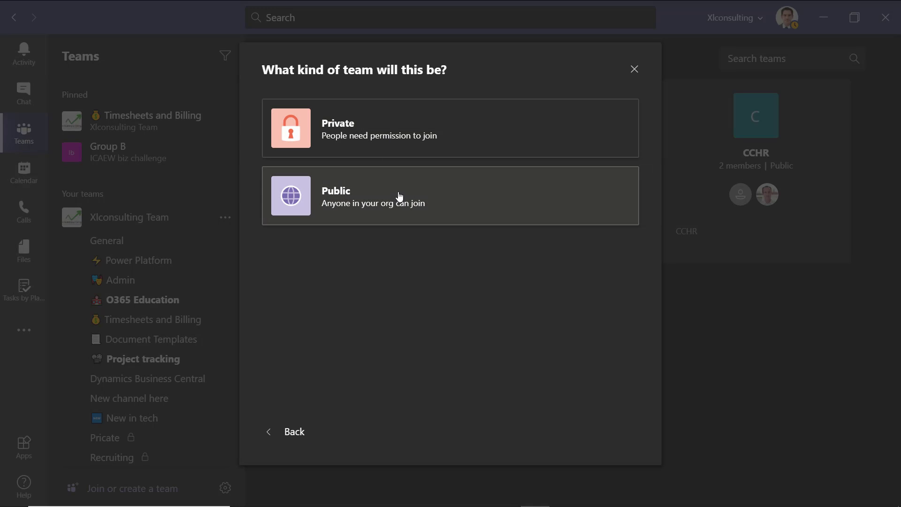
mouse_move(395, 128)
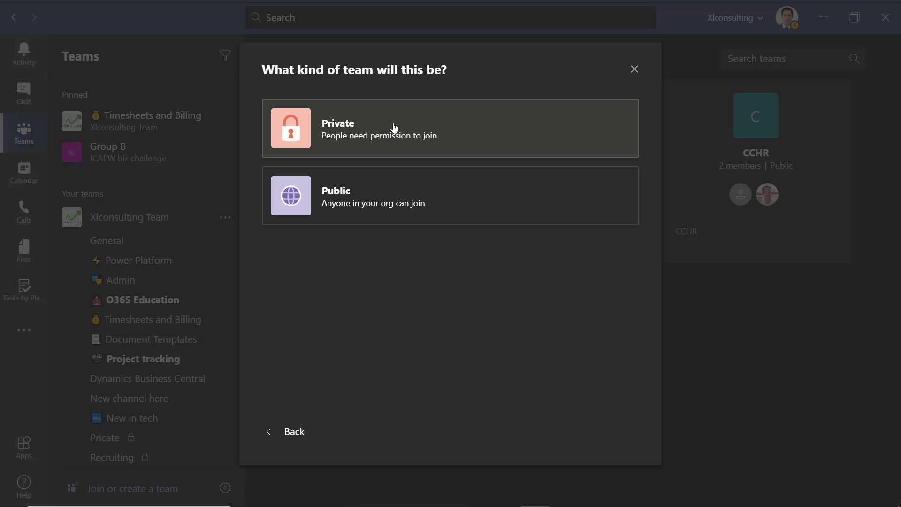
mouse_move(394, 140)
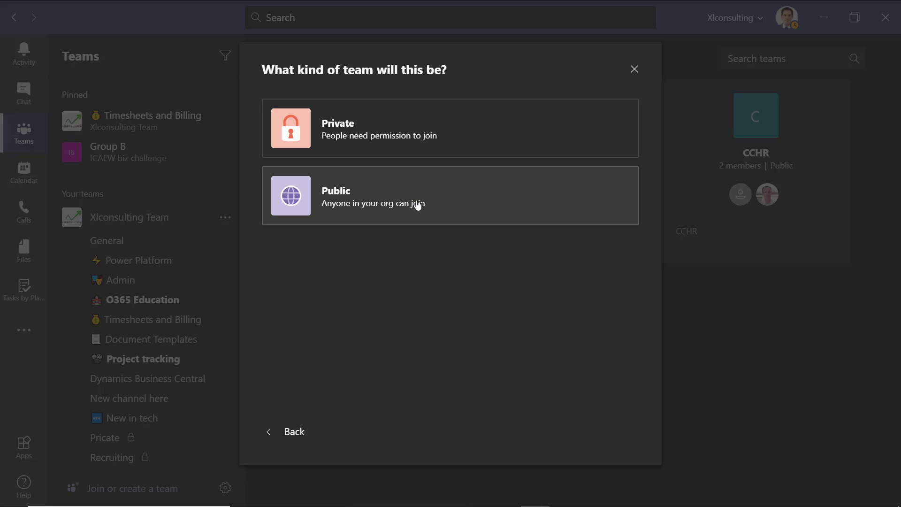
mouse_move(436, 204)
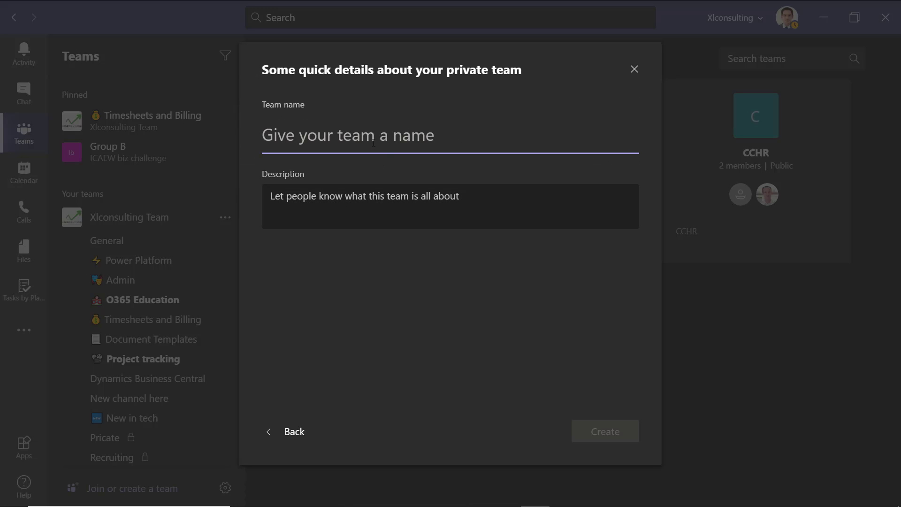
- Name the team 'Test private team' and create it
text(Test)
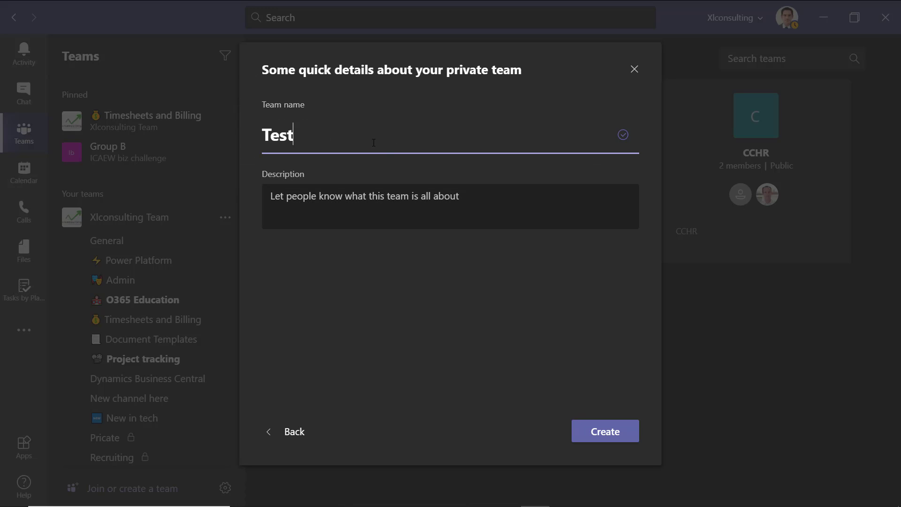
text(private team)
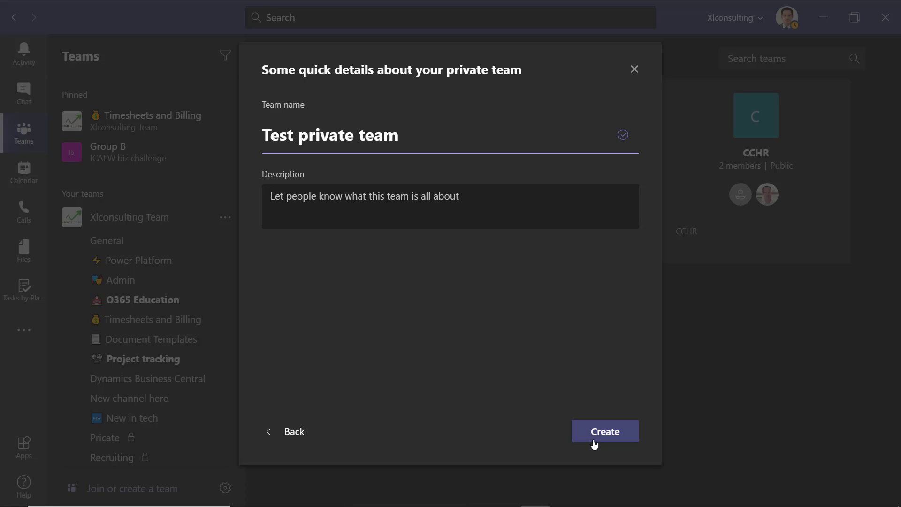
click(604, 431)
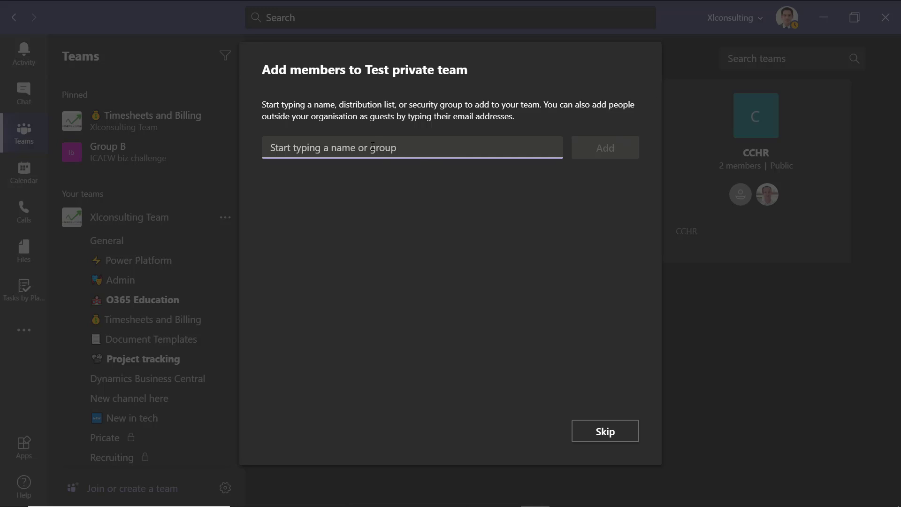
- Skip adding members and land in the new team's General channel
click(345, 147)
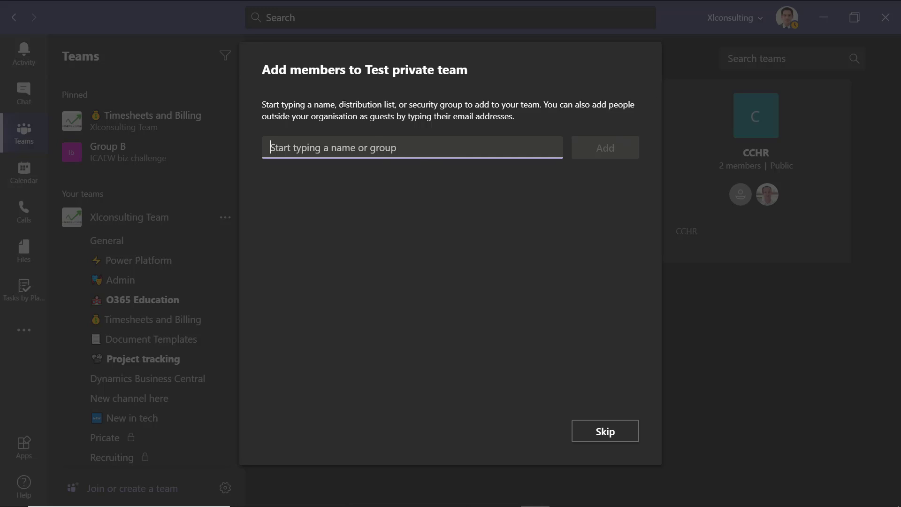
drag(339, 104, 422, 104)
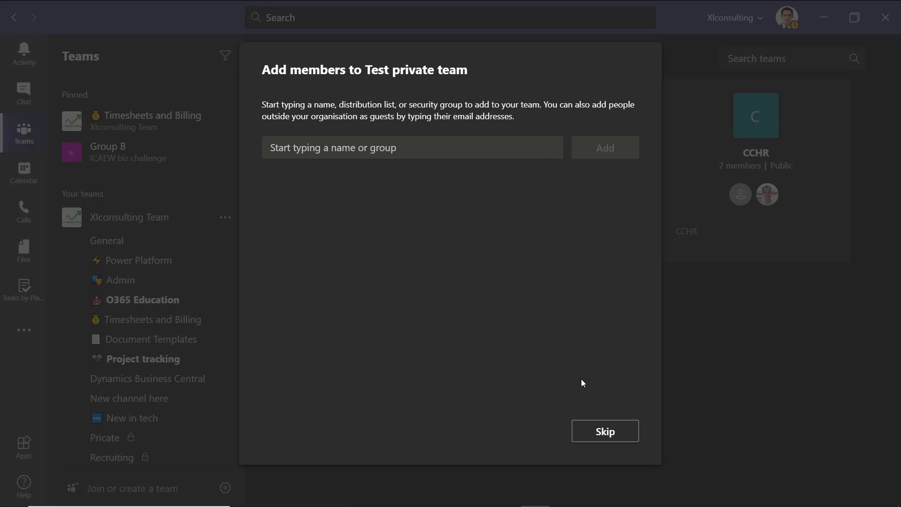
click(604, 431)
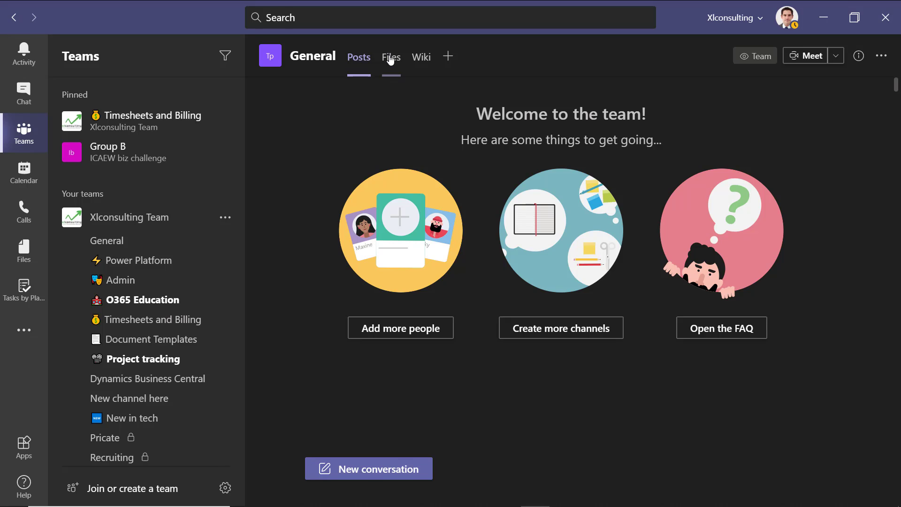
- Show the team's Wiki tab and the list of organizations the account belongs to
click(390, 57)
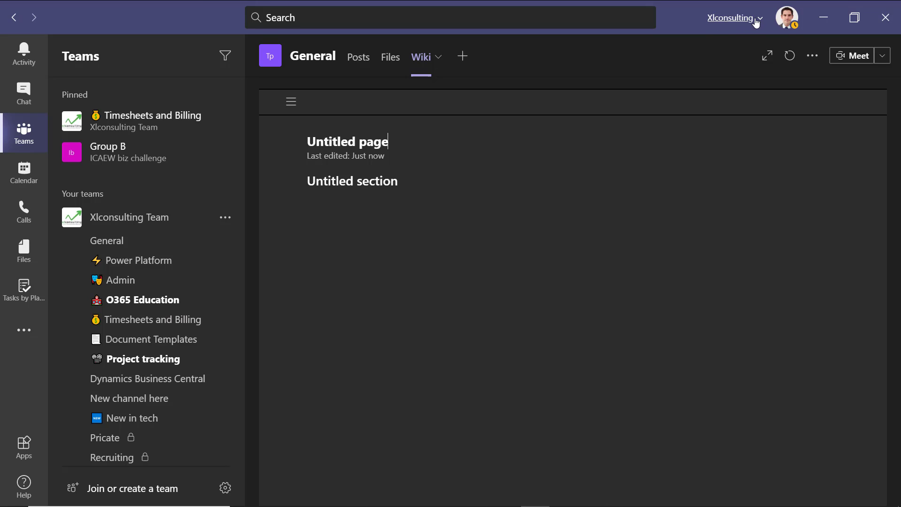
click(732, 17)
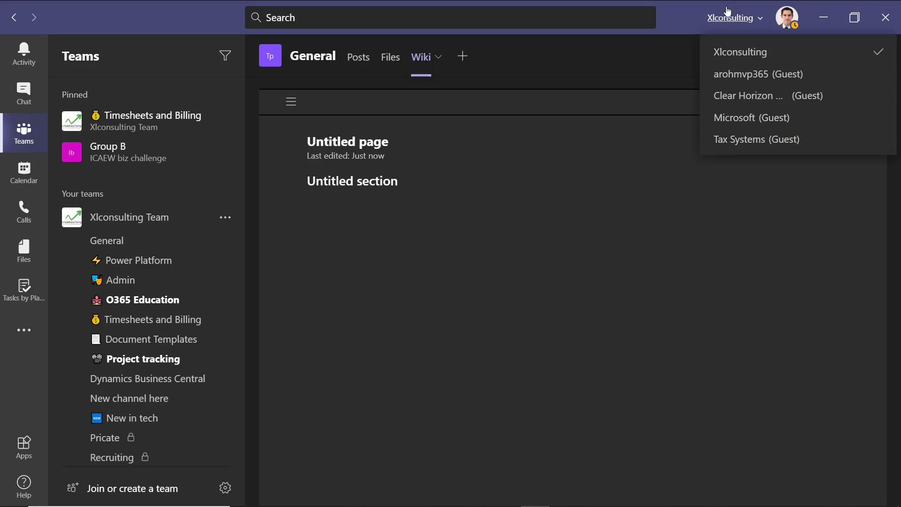
mouse_move(752, 117)
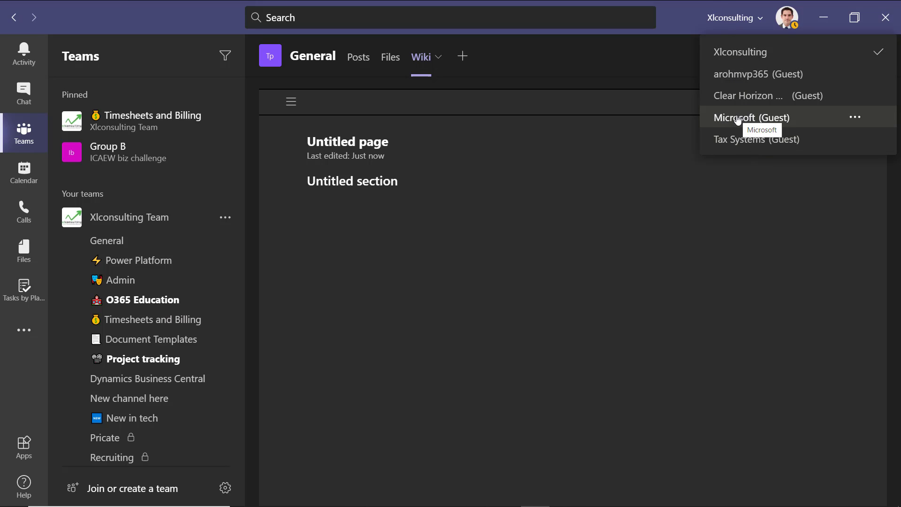
- Switch to the Microsoft guest org, review Power BI Partner Community posts, then head back to Xlconsulting
click(750, 117)
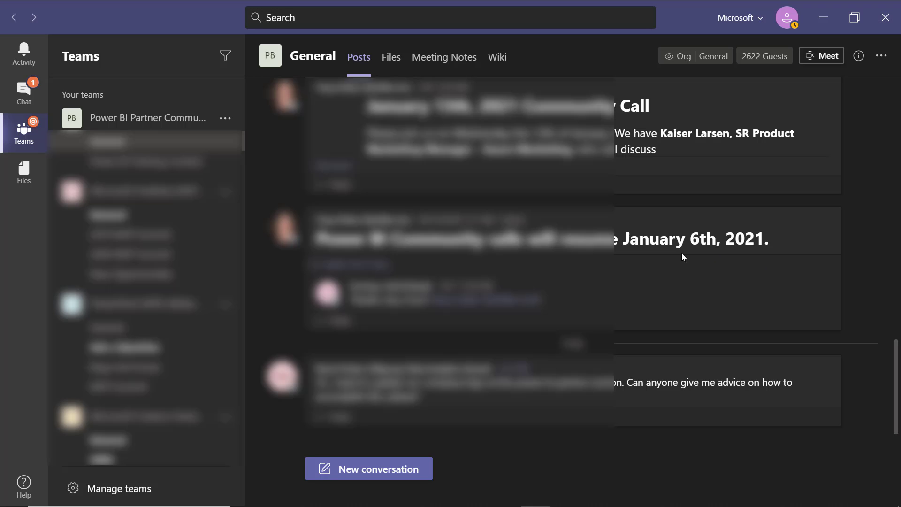
mouse_move(122, 101)
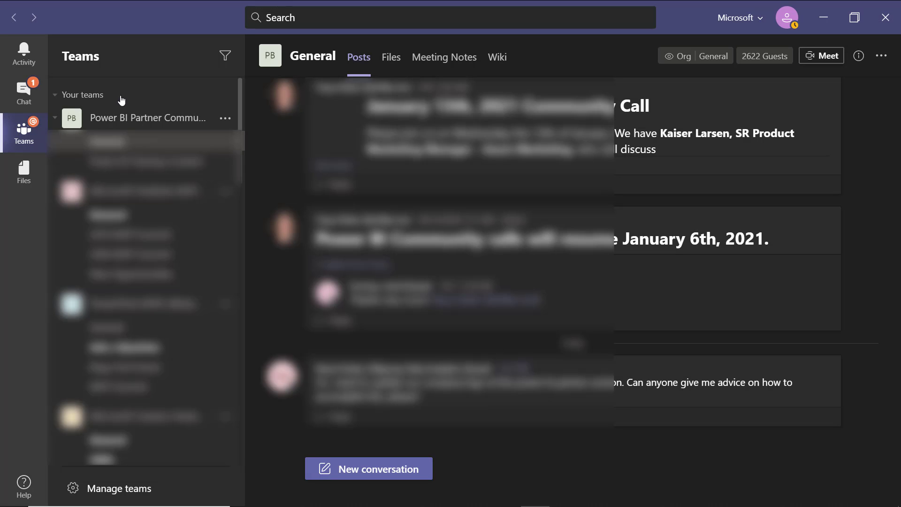
scroll(down, 3)
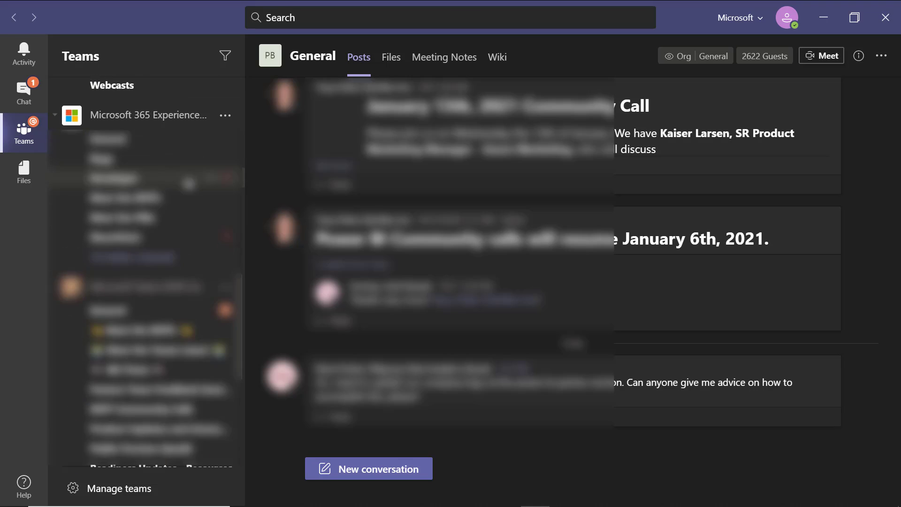
scroll(down, 3)
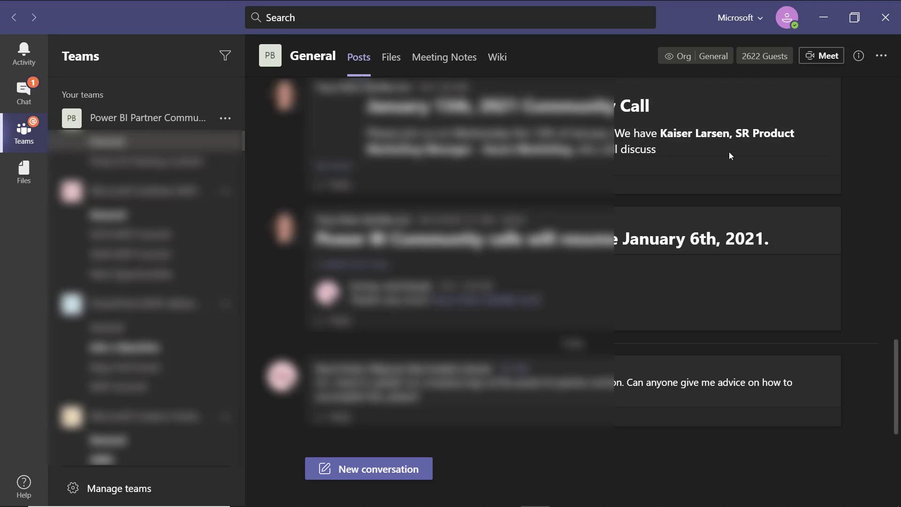
mouse_move(648, 312)
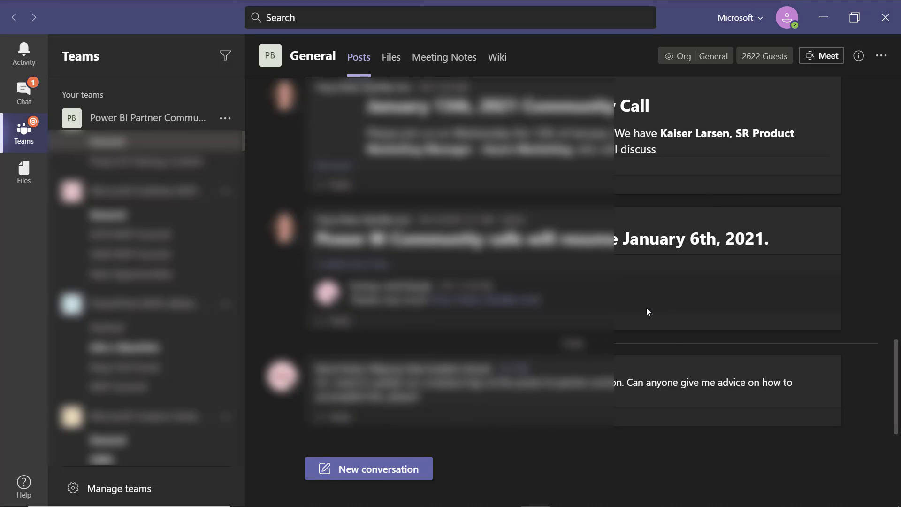
mouse_move(643, 378)
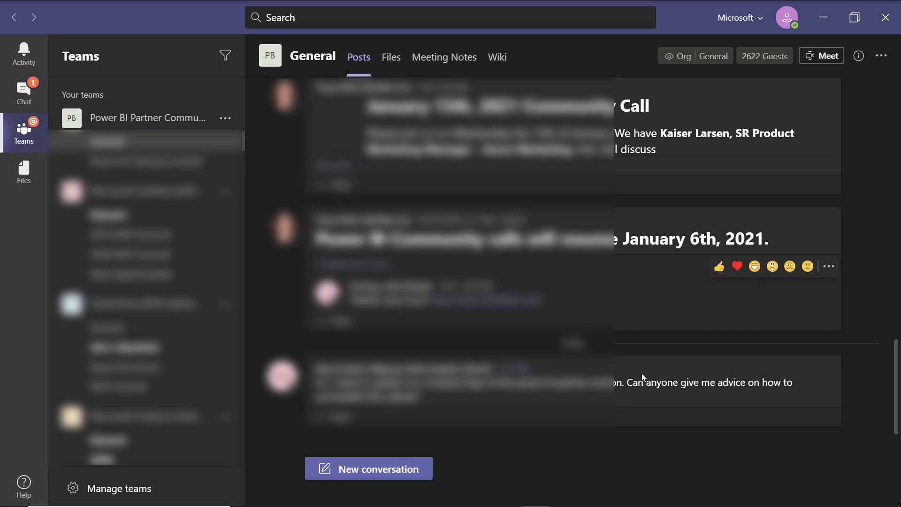
mouse_move(642, 378)
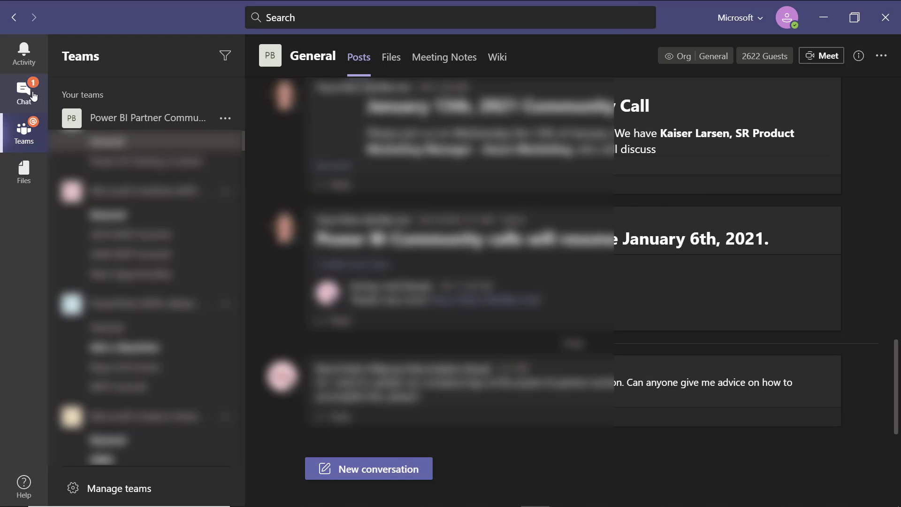
mouse_move(667, 198)
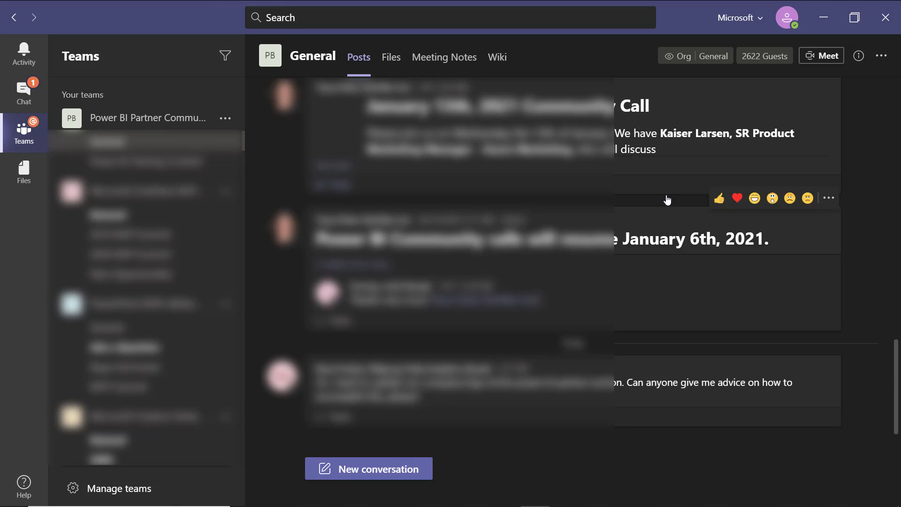
mouse_move(667, 200)
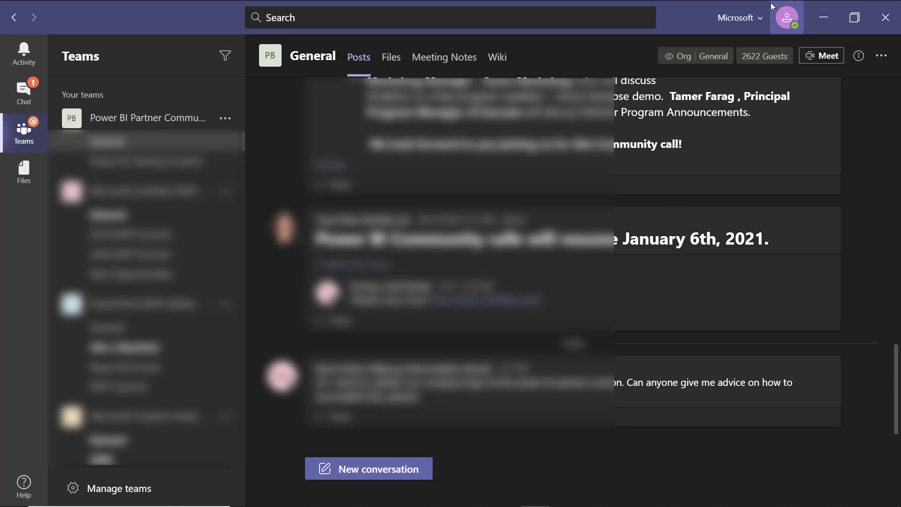
mouse_move(227, 90)
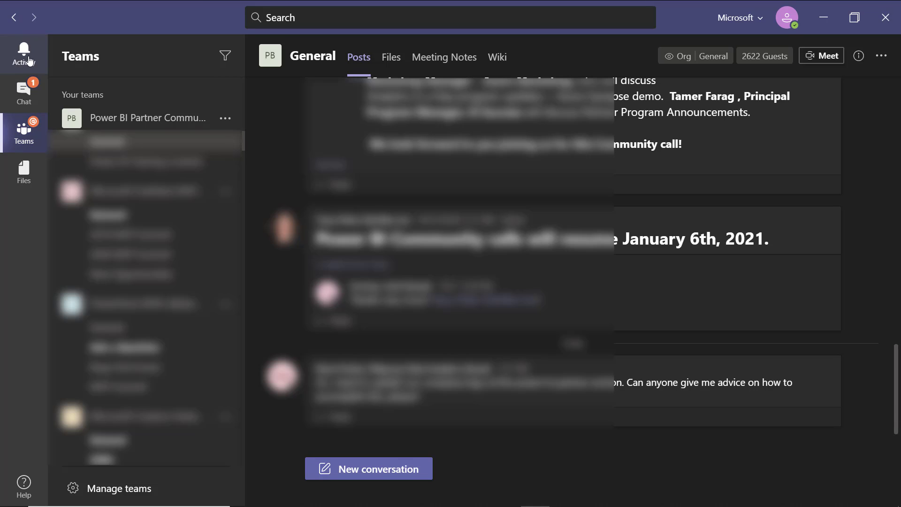
click(24, 92)
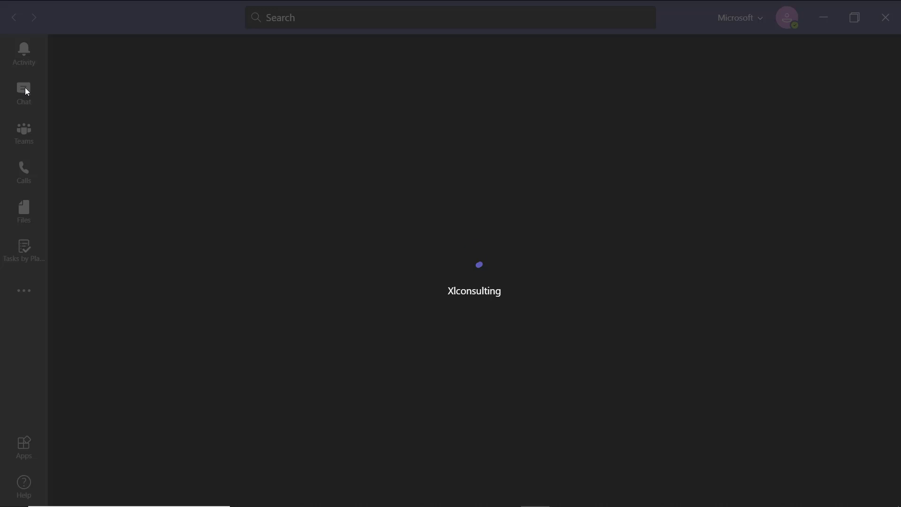
- Select Xlconsulting Team's General channel showing its Wiki page
click(24, 133)
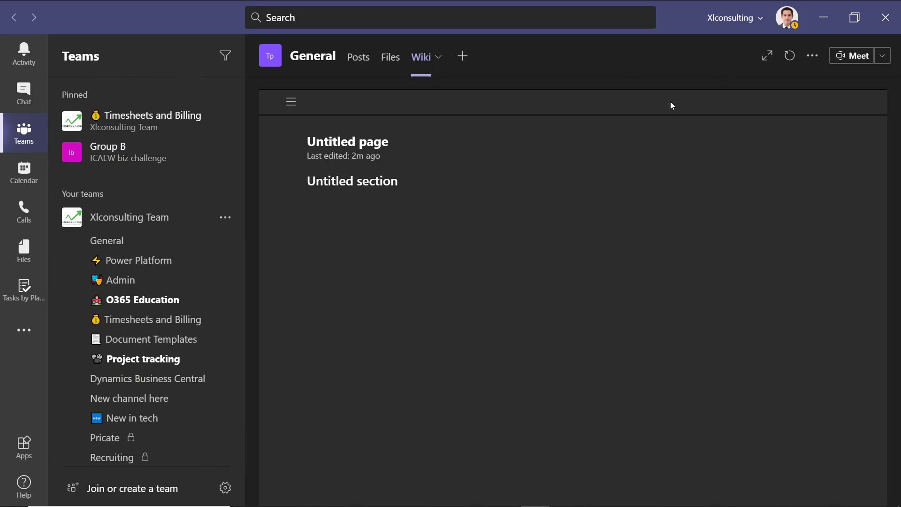
mouse_move(585, 272)
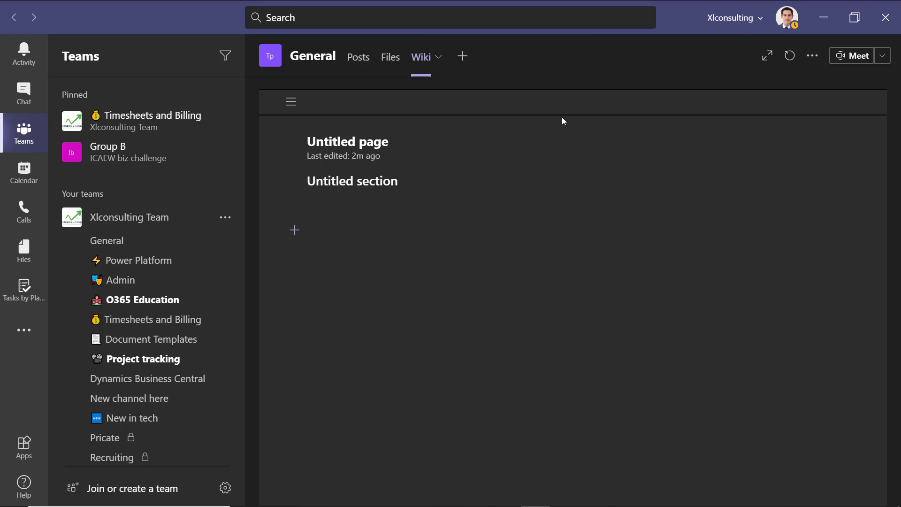
mouse_move(24, 133)
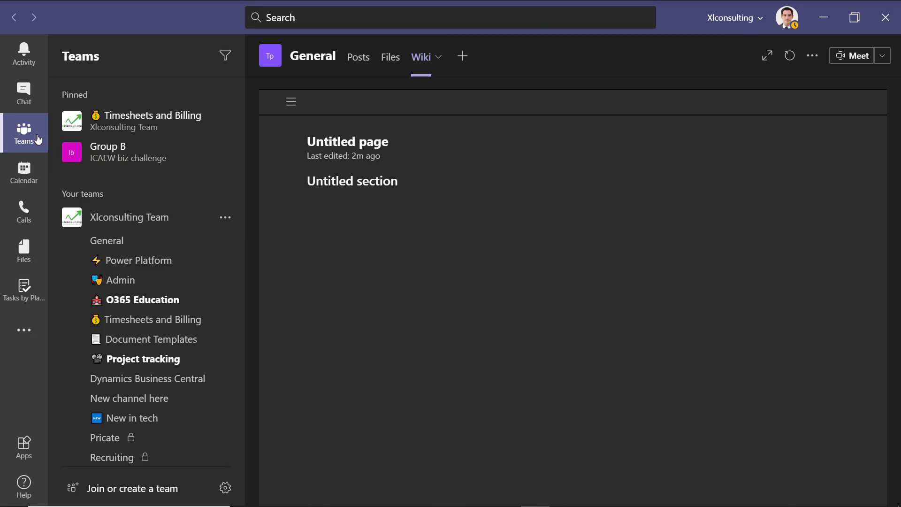
click(224, 240)
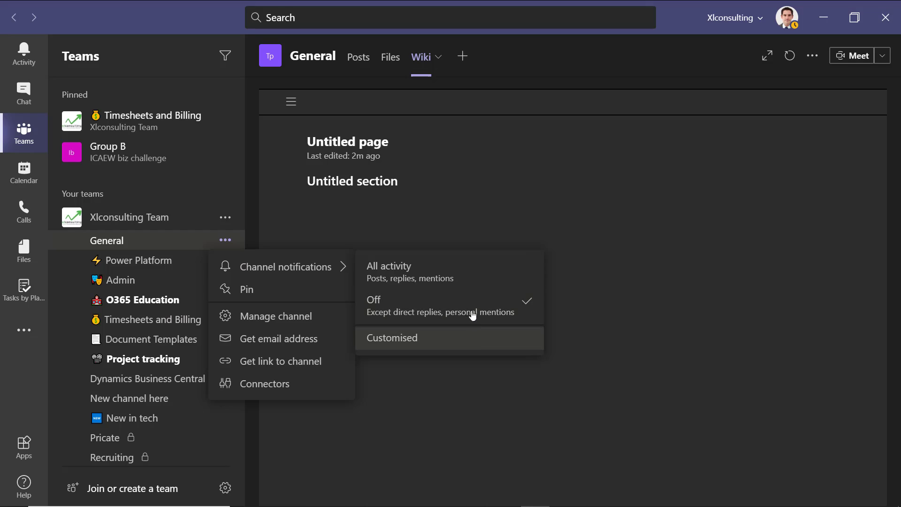
click(393, 337)
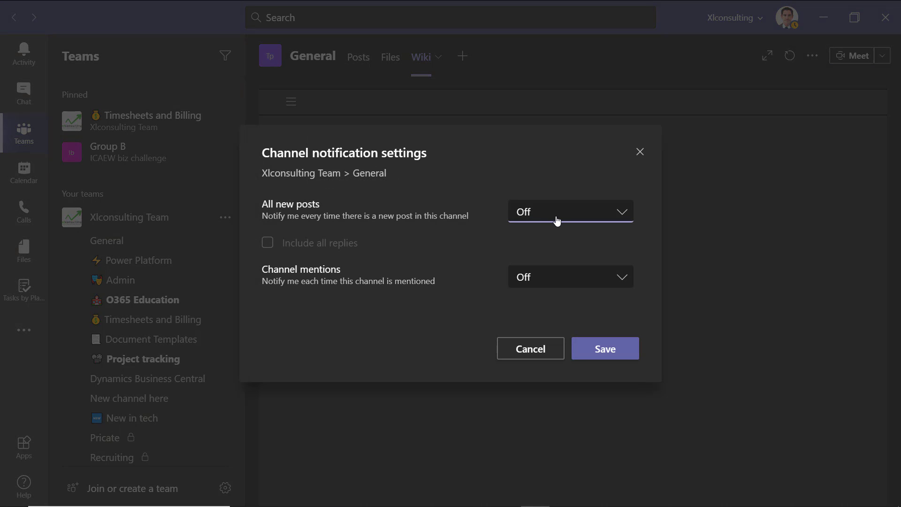
mouse_move(547, 280)
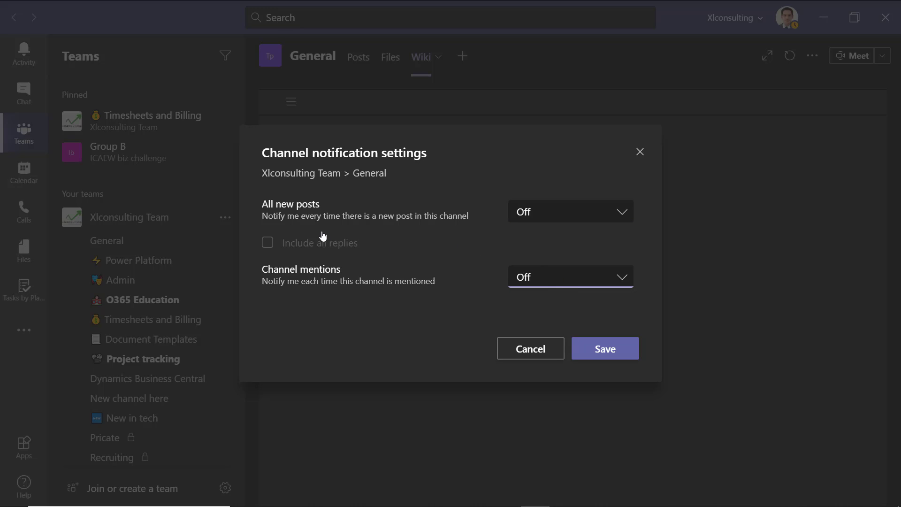
click(786, 17)
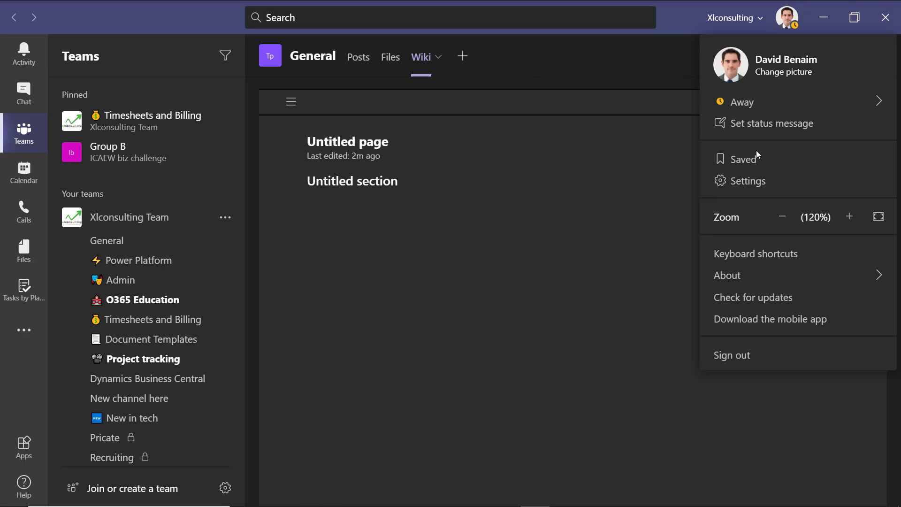
click(748, 180)
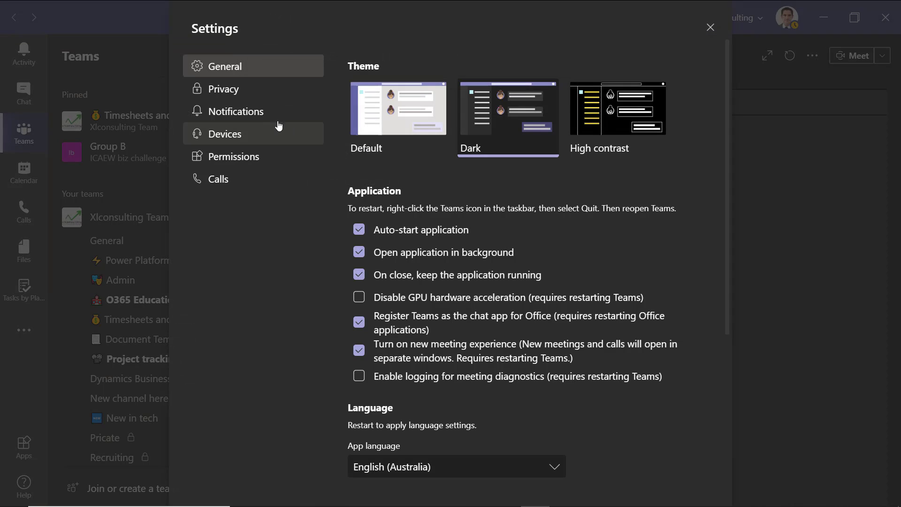
click(236, 111)
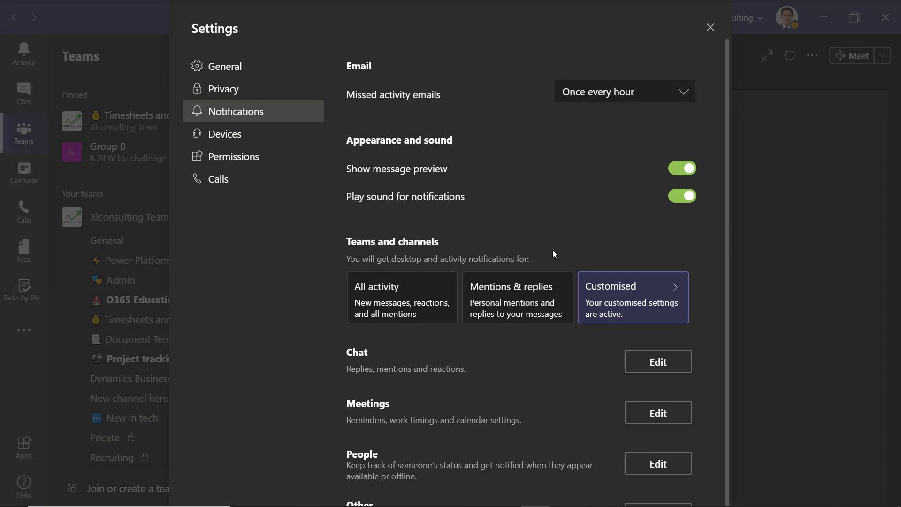
mouse_move(686, 110)
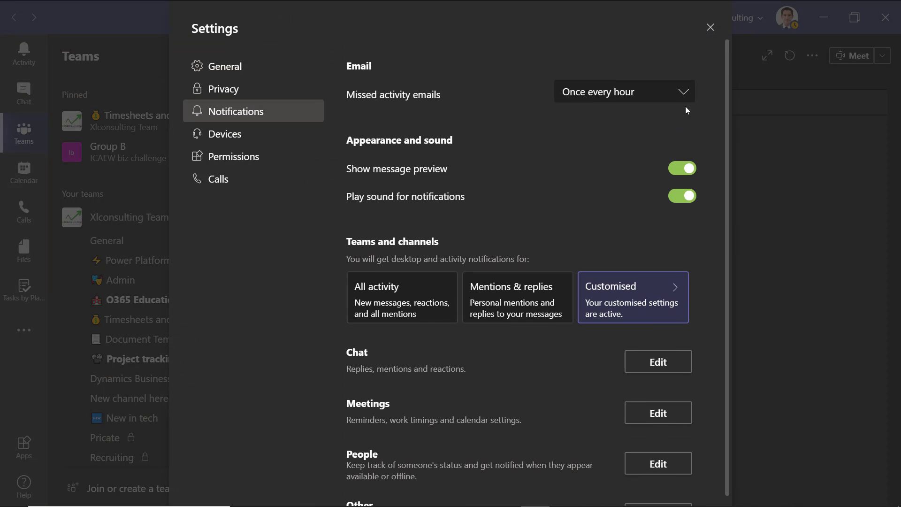
mouse_move(638, 93)
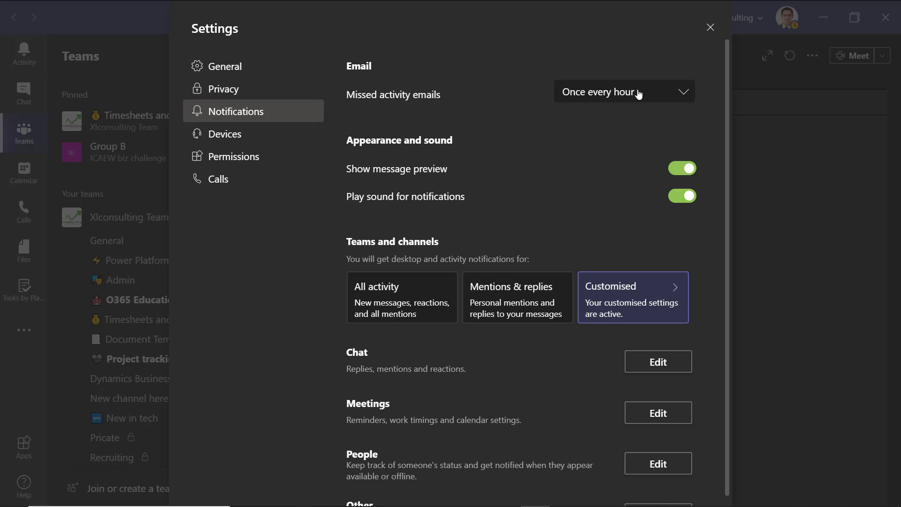
mouse_move(517, 95)
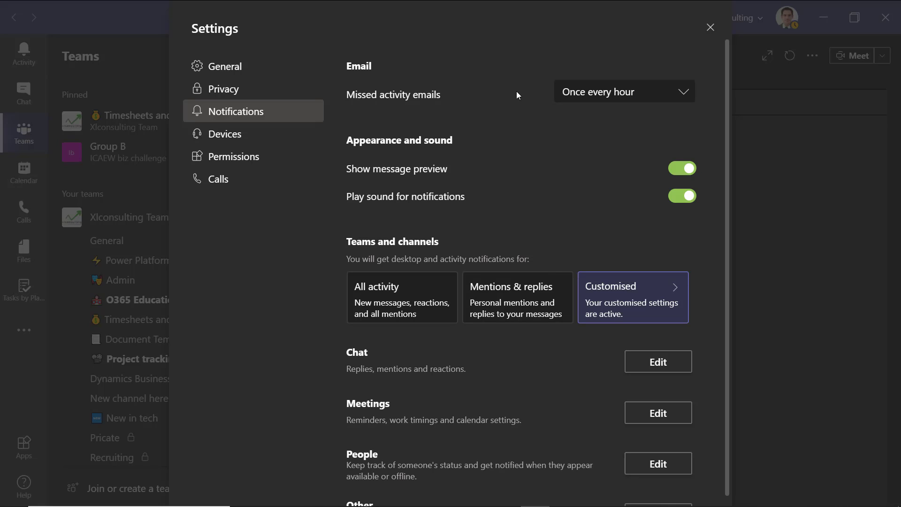
mouse_move(557, 111)
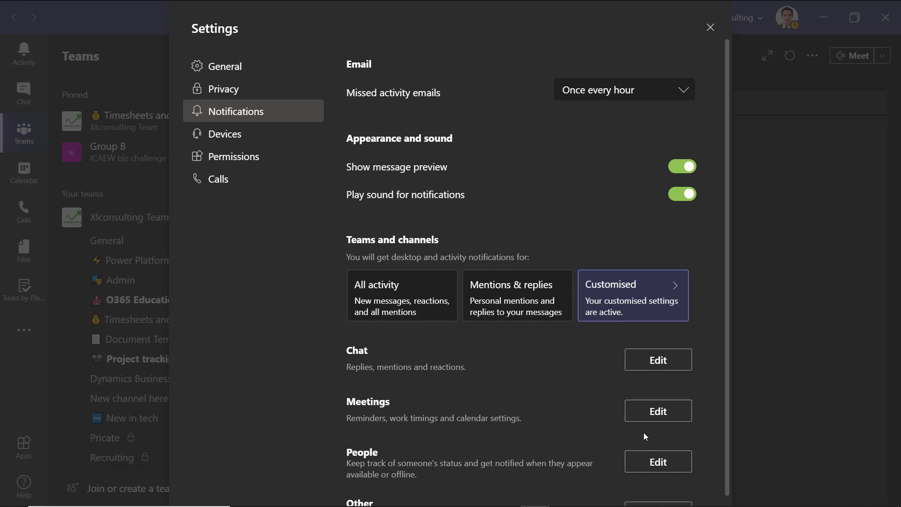
scroll(down, 3)
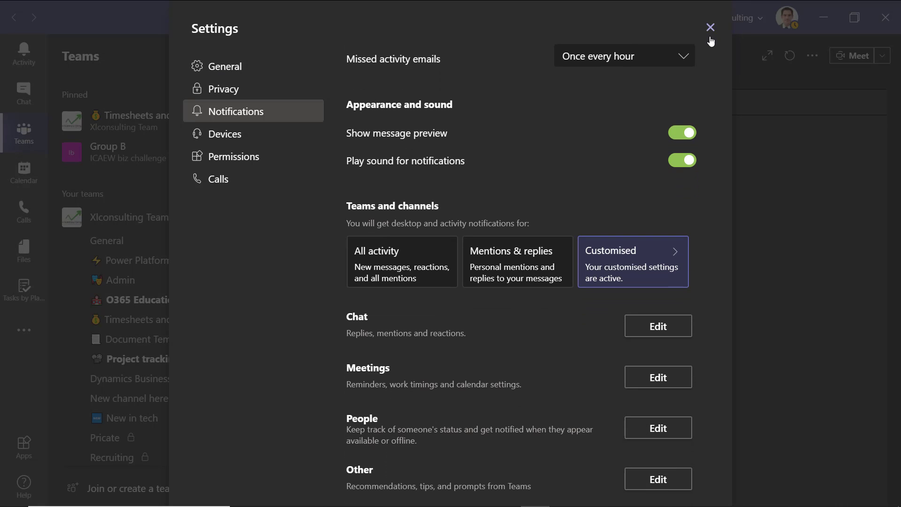
click(711, 27)
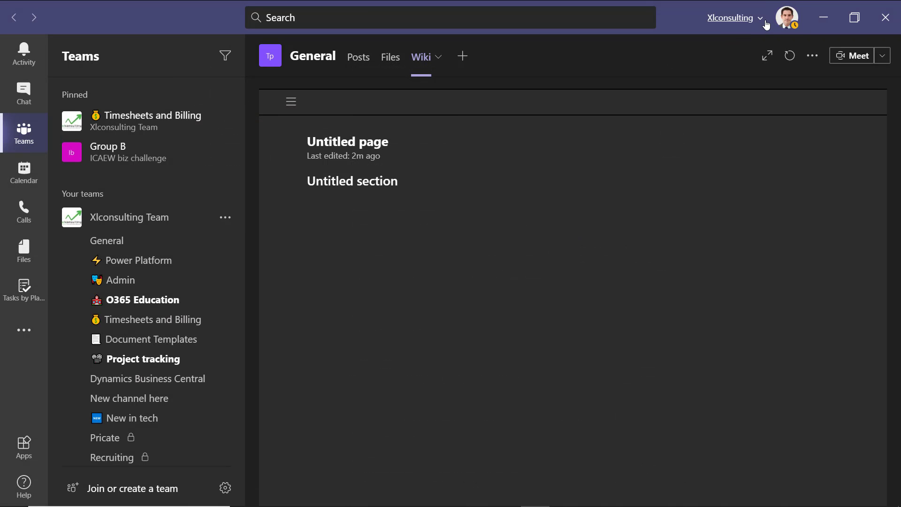
click(787, 17)
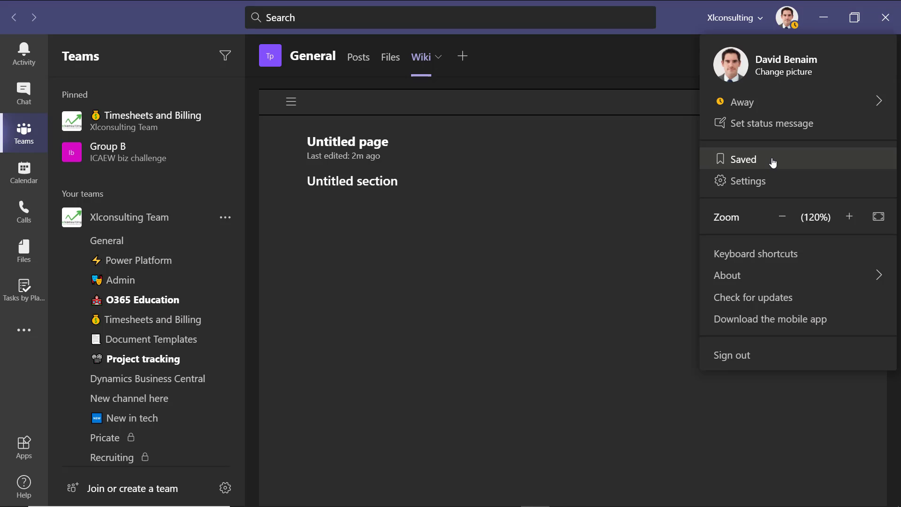
click(743, 160)
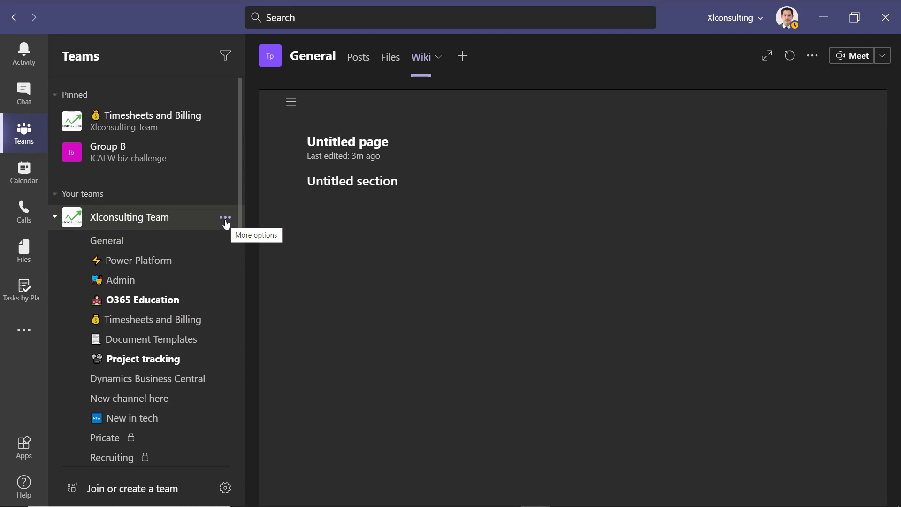
- Manage Xlconsulting Team and add david.benaim as a guest member
click(224, 217)
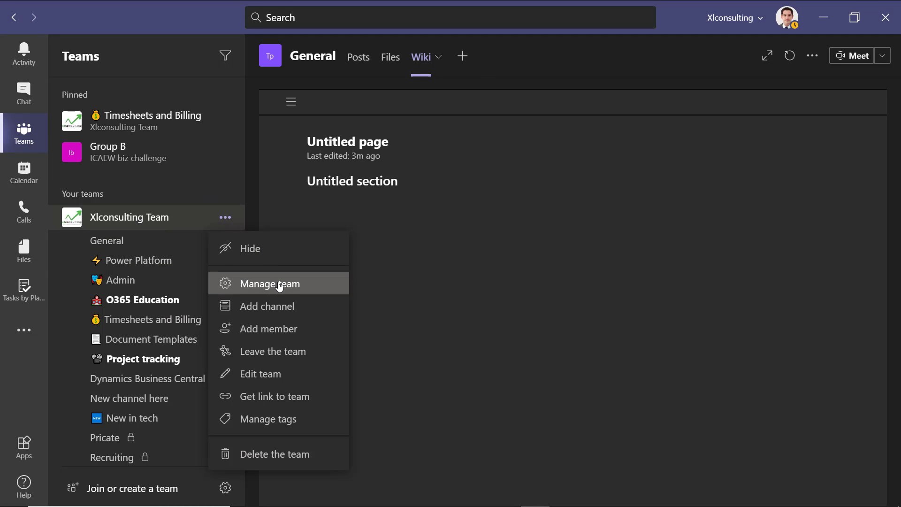
click(273, 284)
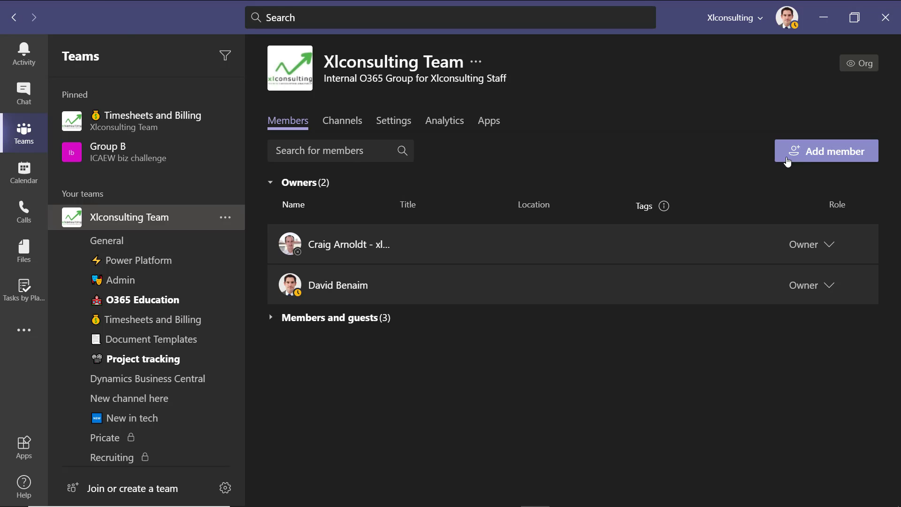
click(826, 150)
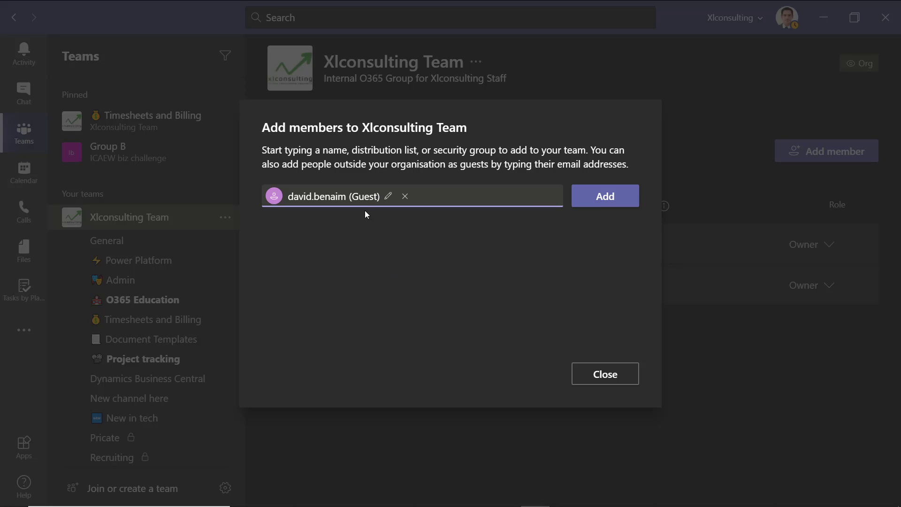
click(406, 196)
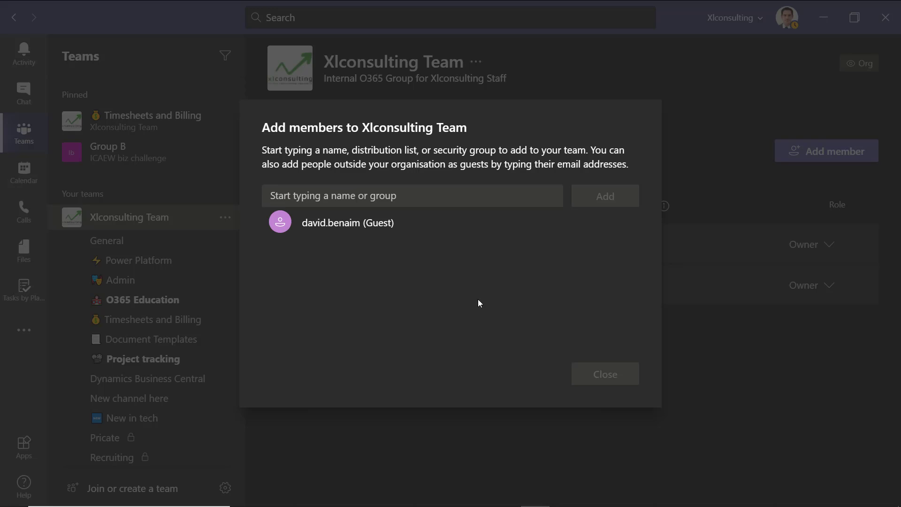
mouse_move(519, 240)
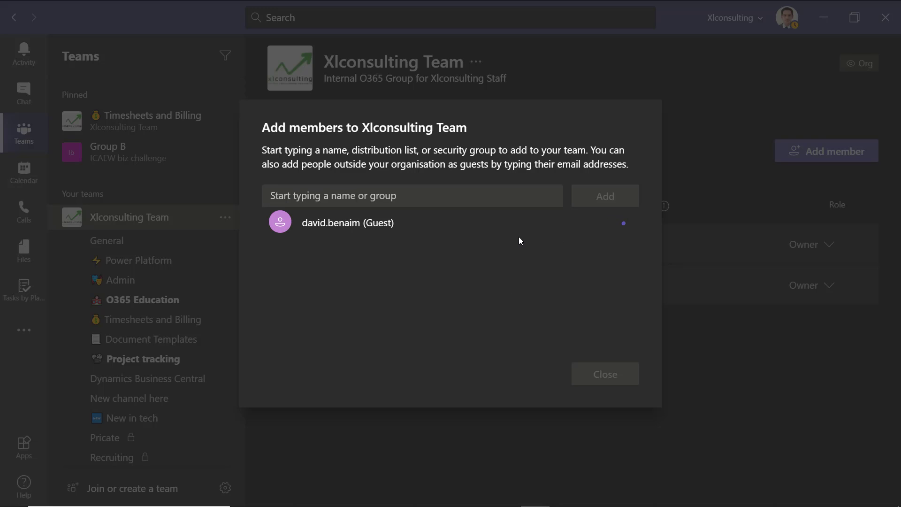
- Confirm the guest appears among the team's four members and guests
click(604, 373)
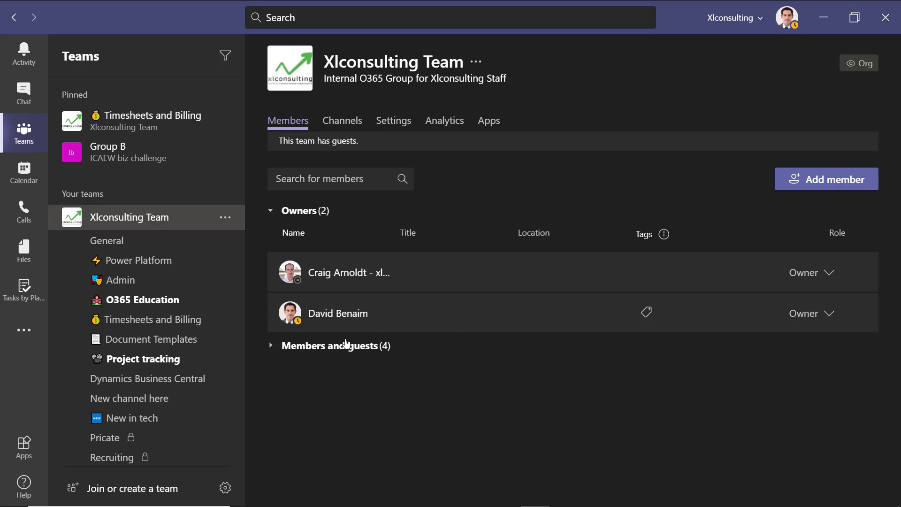
click(271, 346)
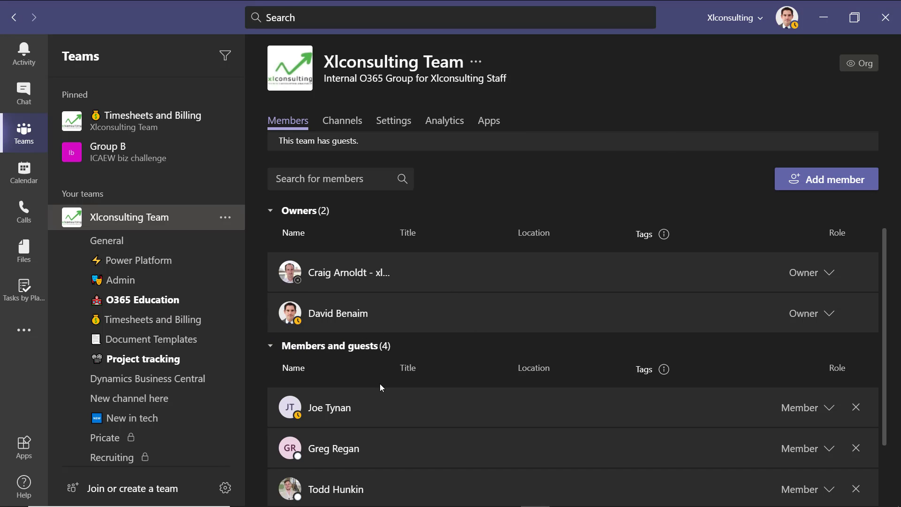
scroll(down, 3)
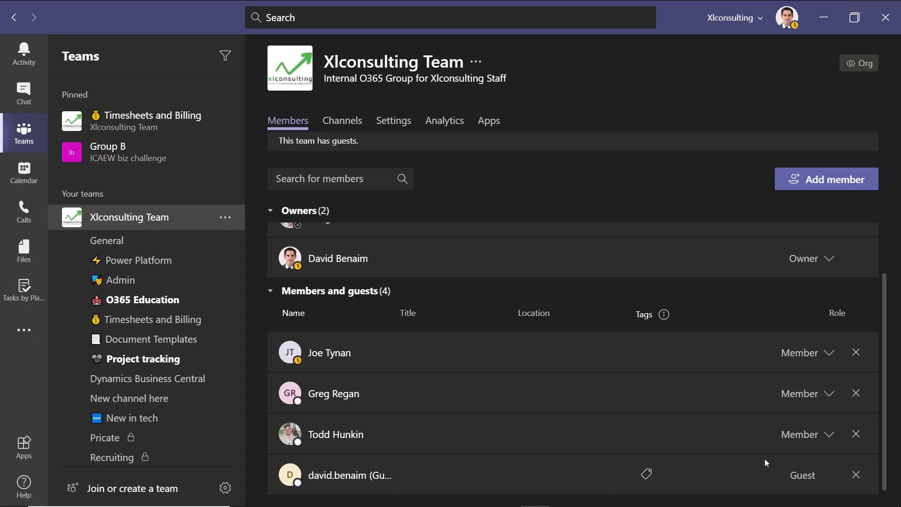
mouse_move(813, 390)
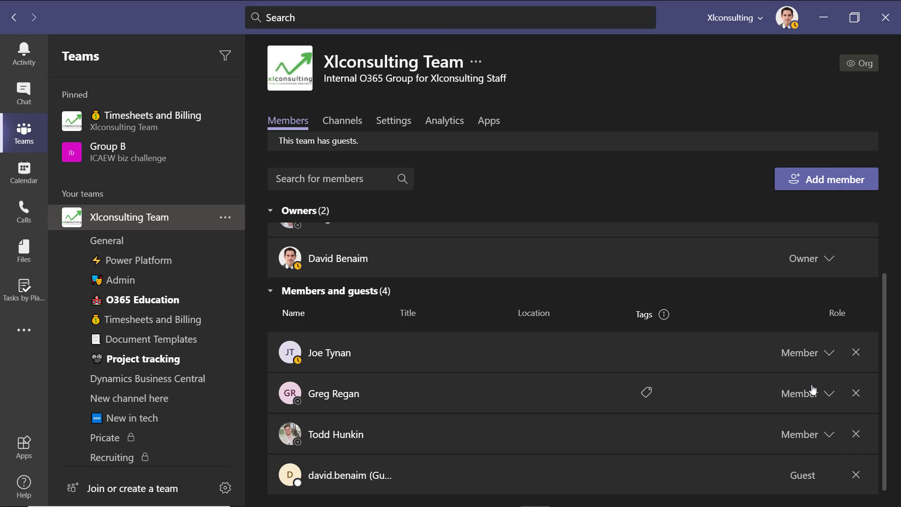
mouse_move(421, 210)
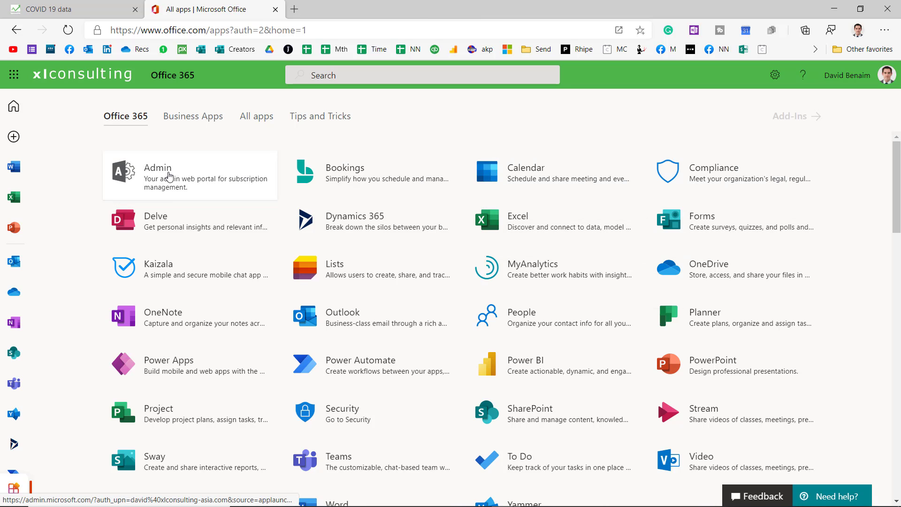
- Review guest access settings for calling, meetings and messaging in the Teams admin center
click(158, 167)
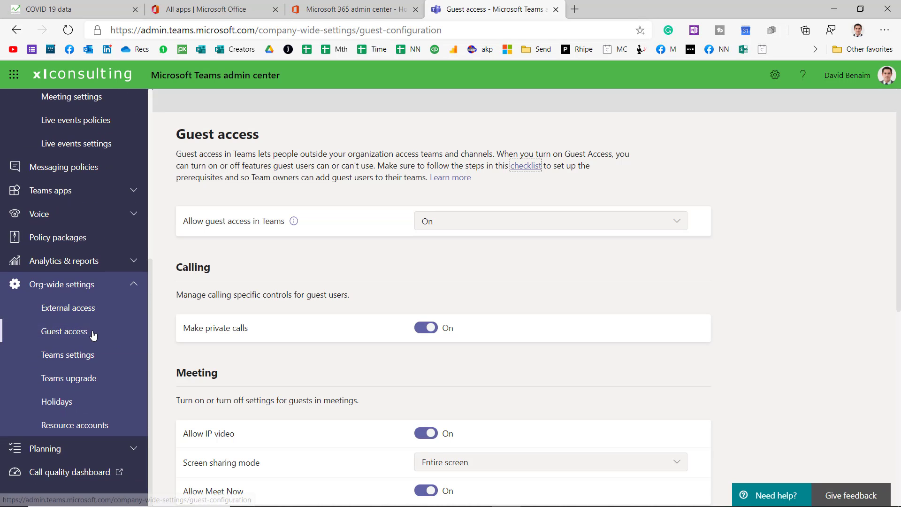
click(63, 331)
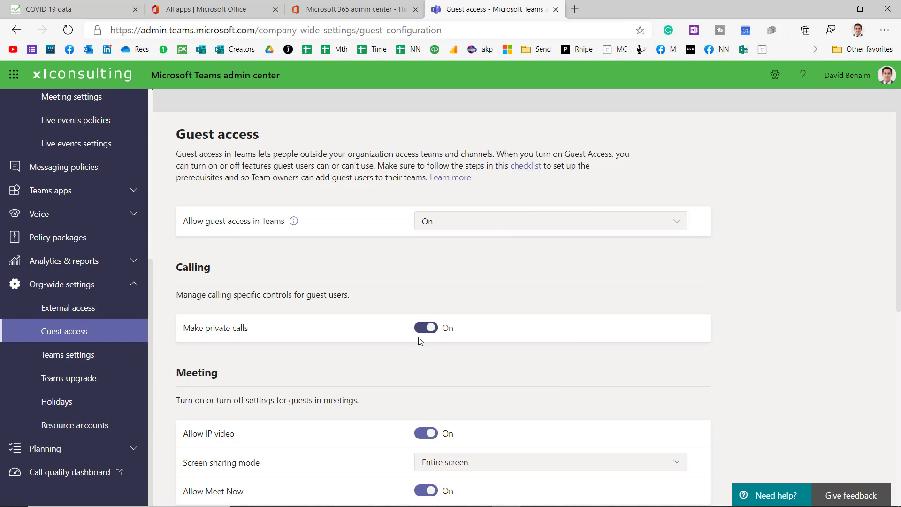
scroll(down, 3)
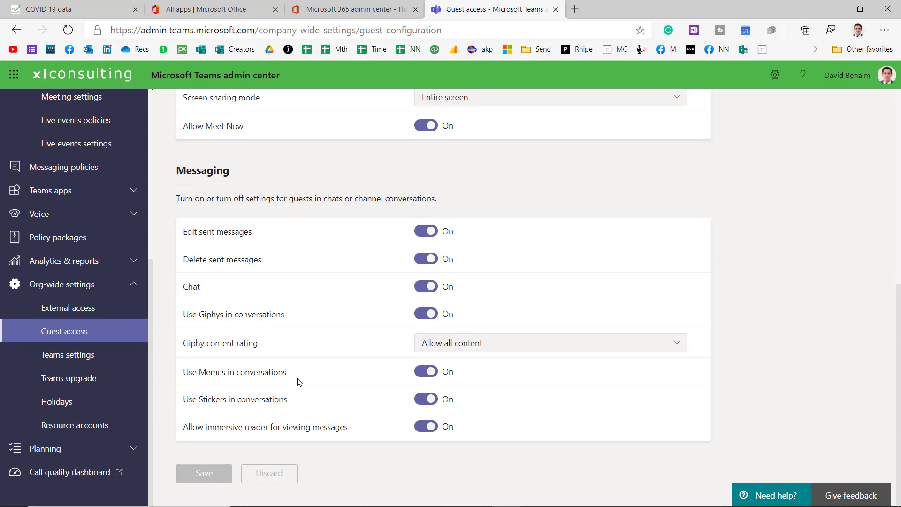
scroll(up, 3)
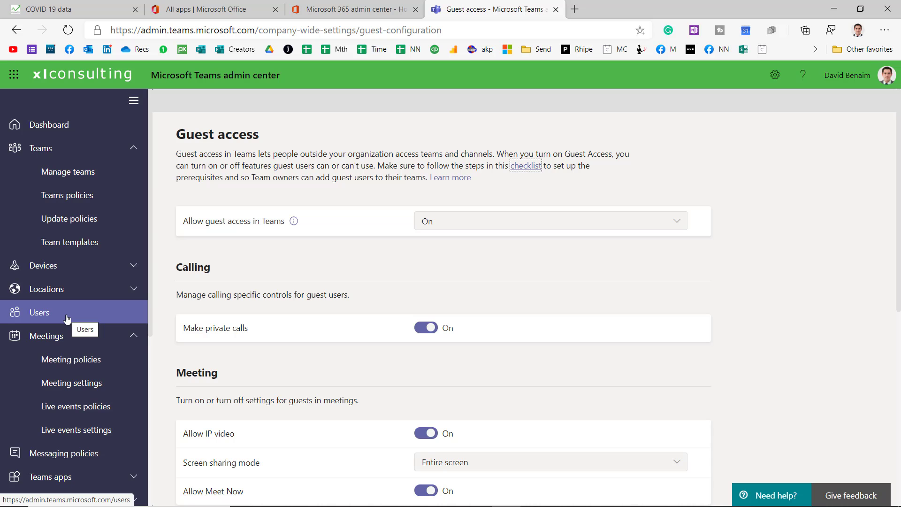
click(40, 311)
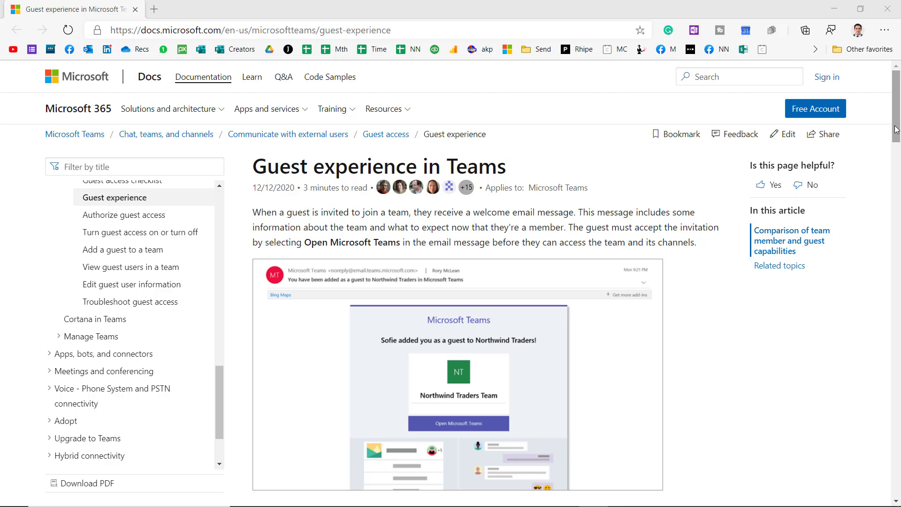
- Scroll the member-versus-guest capability comparison table into view
scroll(down, 3)
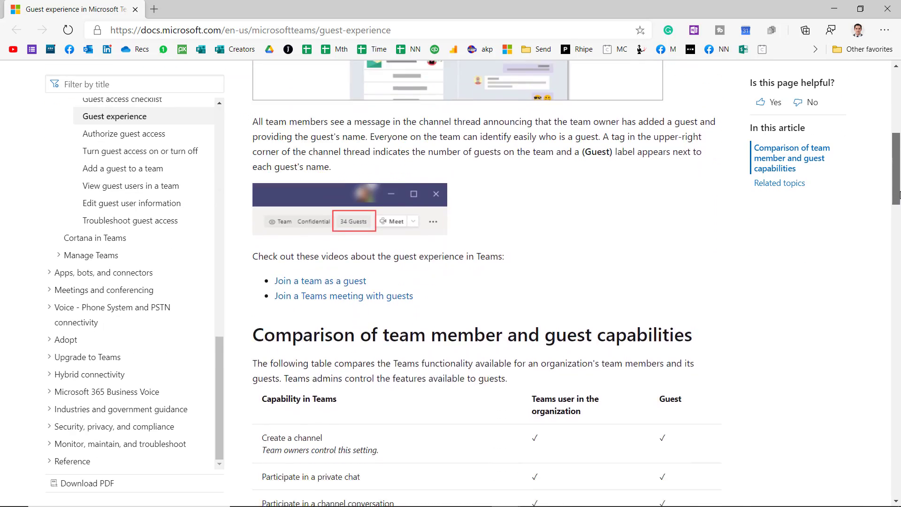
scroll(down, 3)
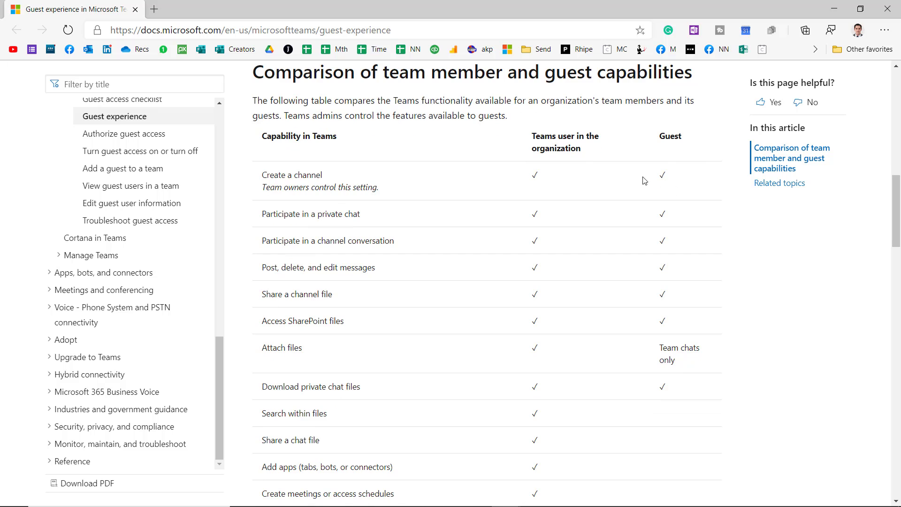
mouse_move(856, 260)
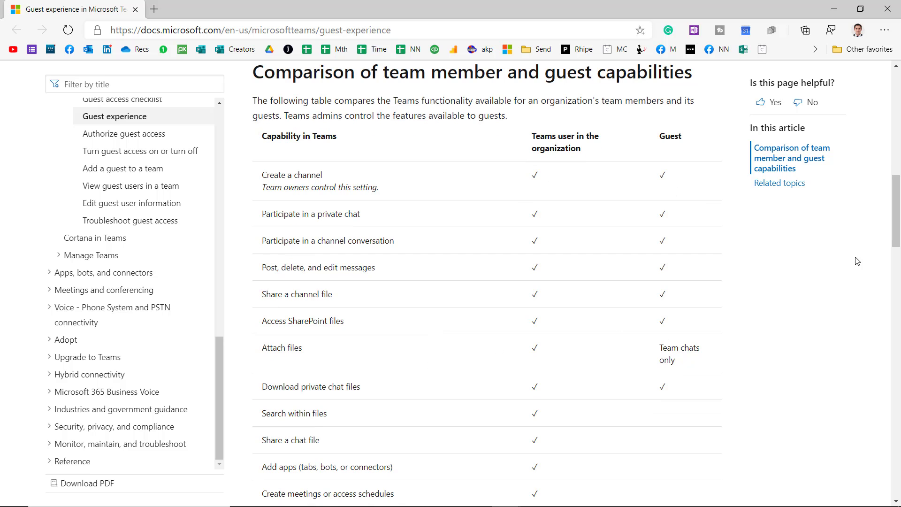
scroll(down, 3)
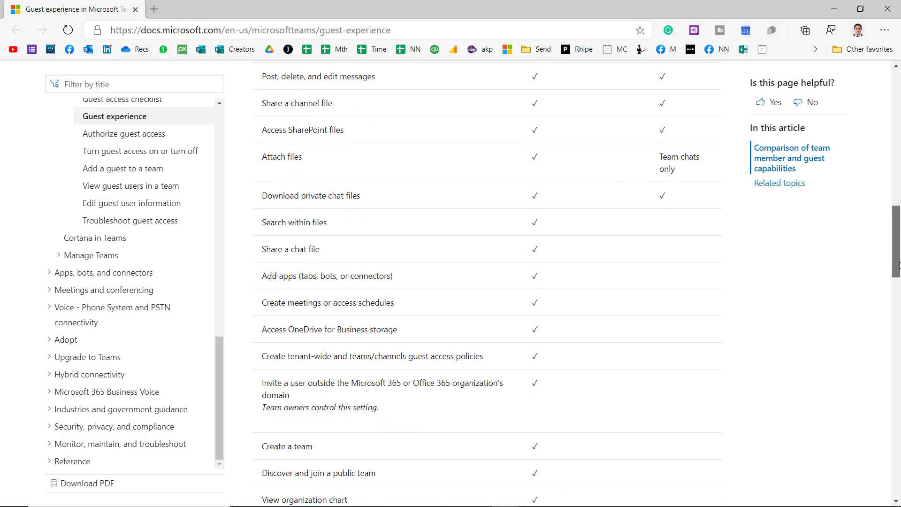
scroll(down, 3)
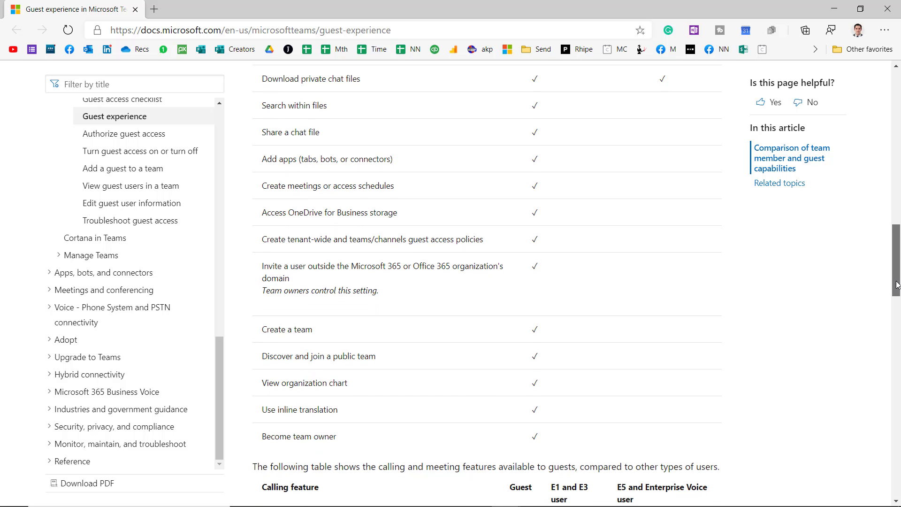
scroll(down, 3)
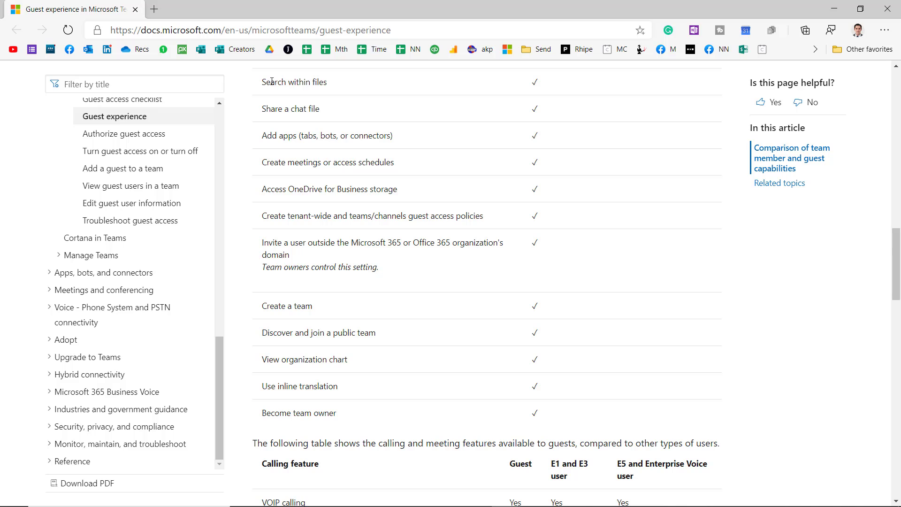
mouse_move(269, 104)
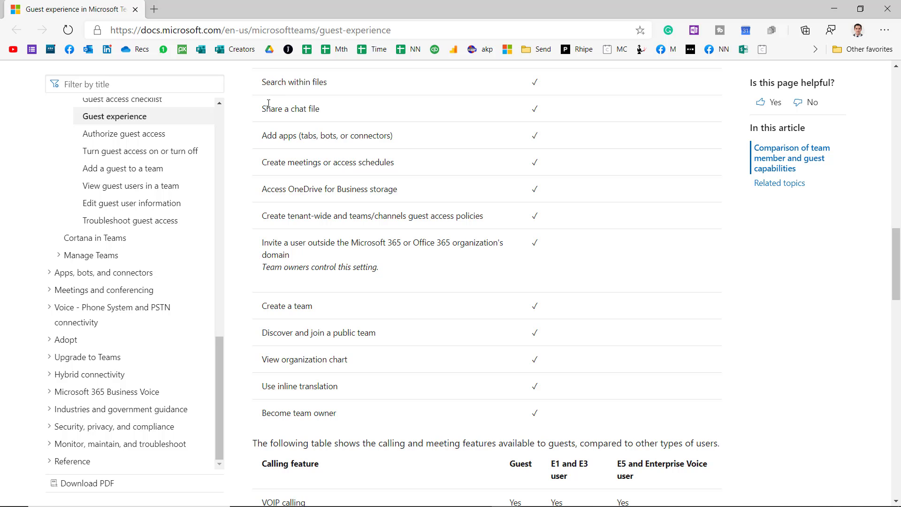
mouse_move(265, 137)
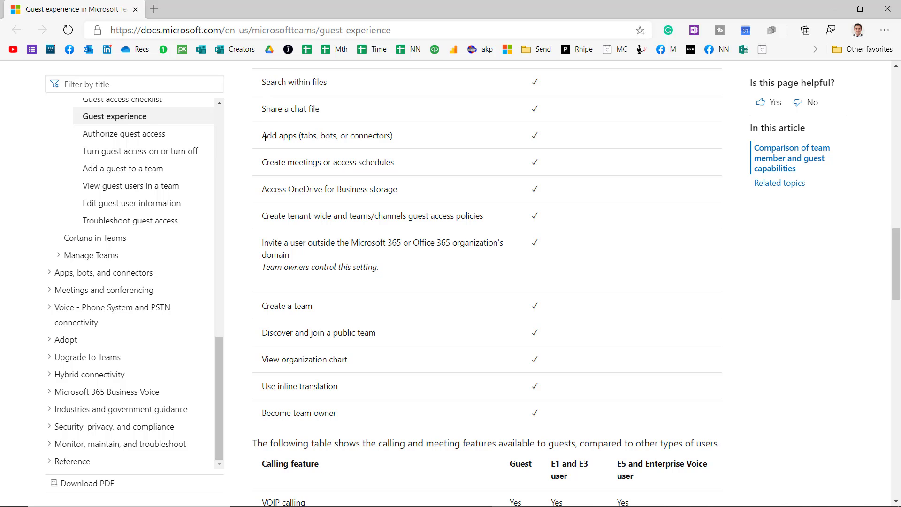
- Highlight the member-only rows from policies to public teams, then reach the Azure AD restrictions note
double_click(383, 162)
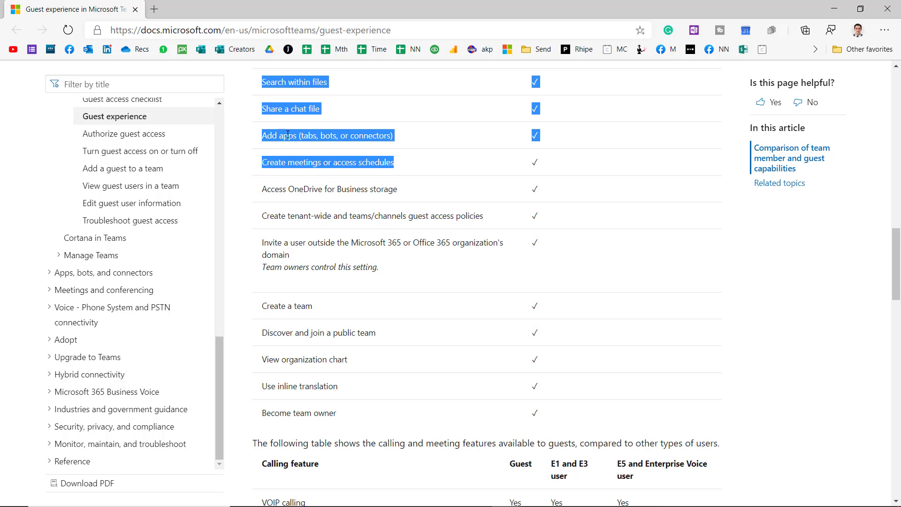
click(405, 194)
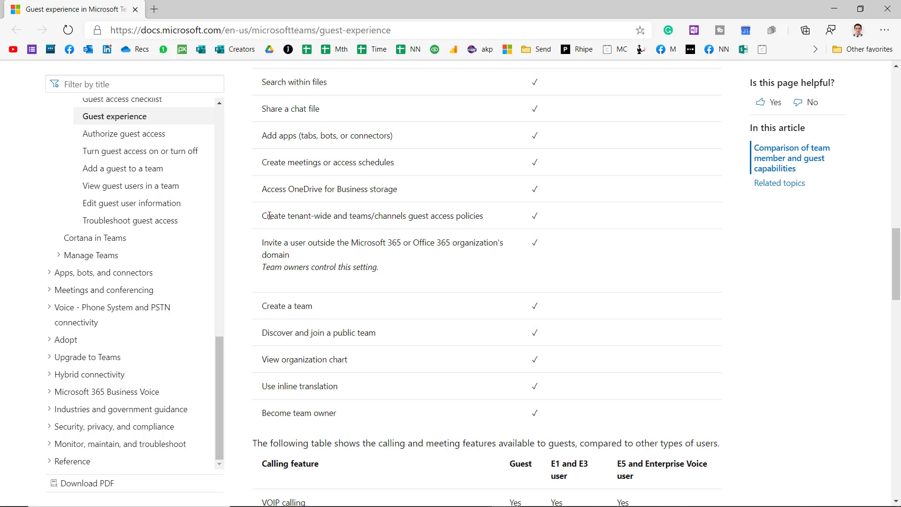
drag(266, 216, 306, 242)
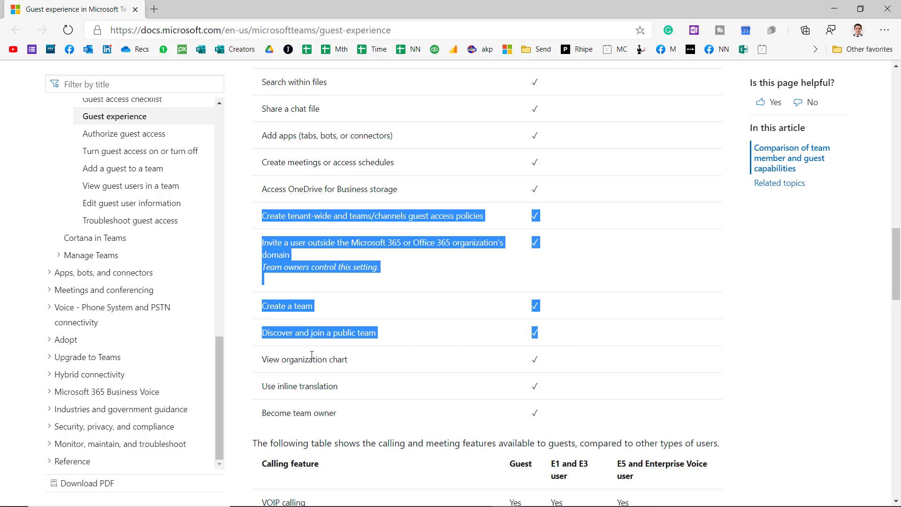
mouse_move(263, 359)
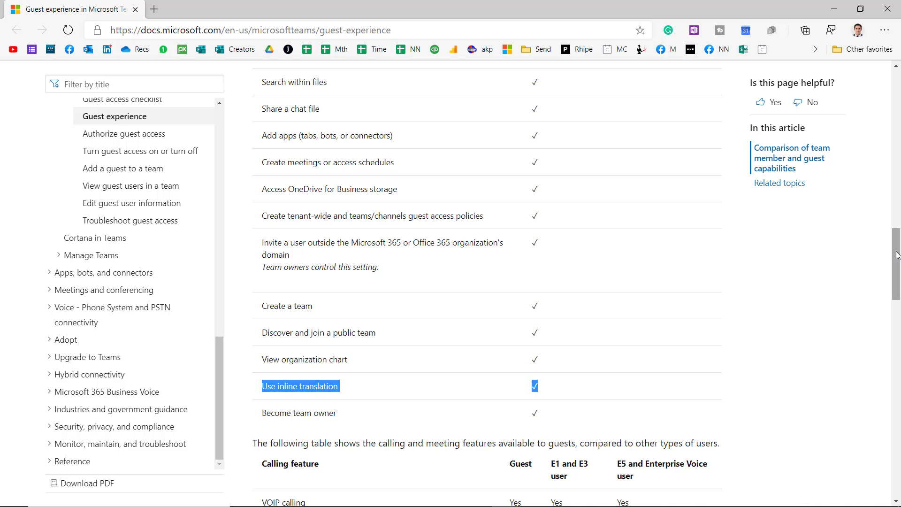
scroll(down, 3)
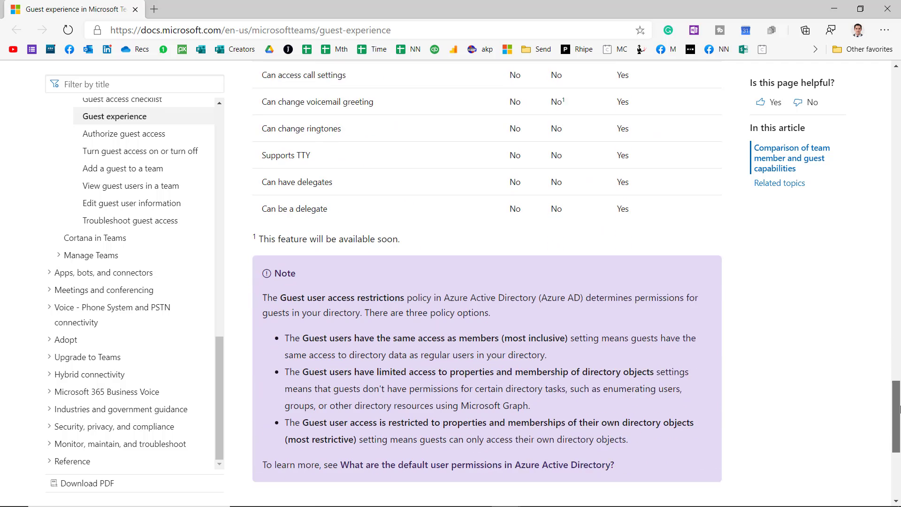
scroll(down, 3)
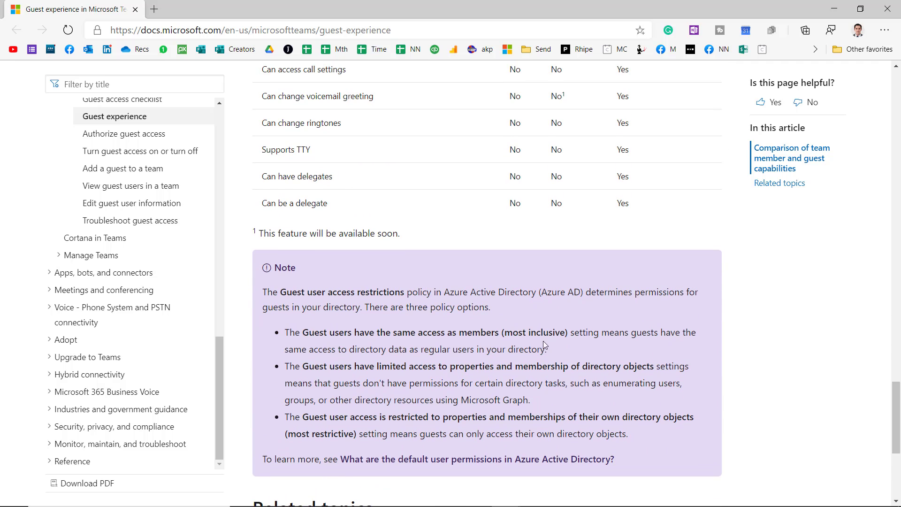